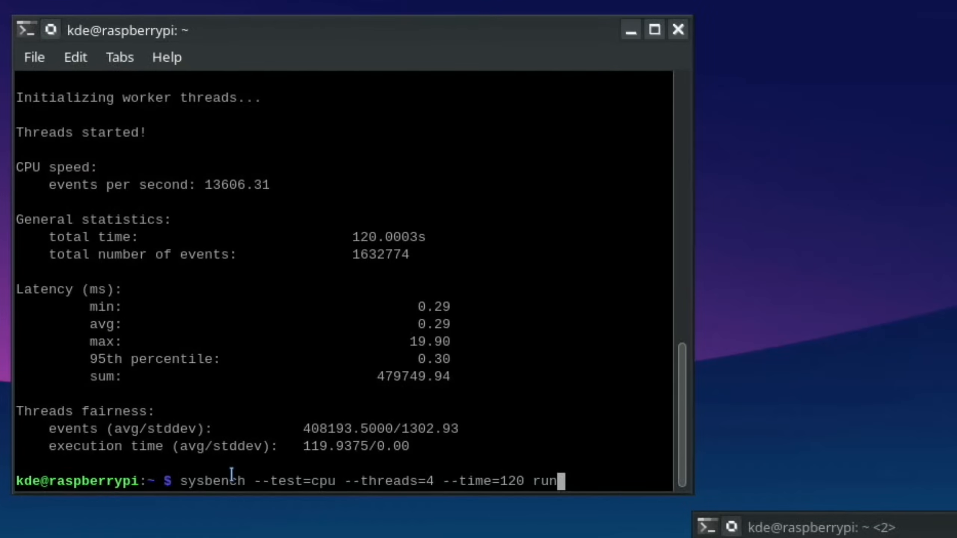
mouse_move(638, 421)
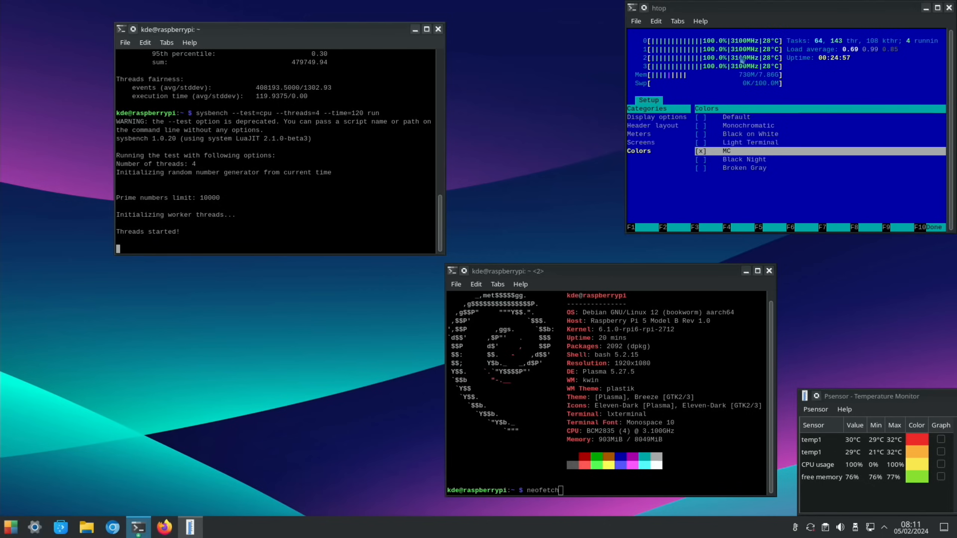
Step: Start another four-thread, 120-second sysbench CPU run and watch all cores hit 100% in htop
left_click(939, 7)
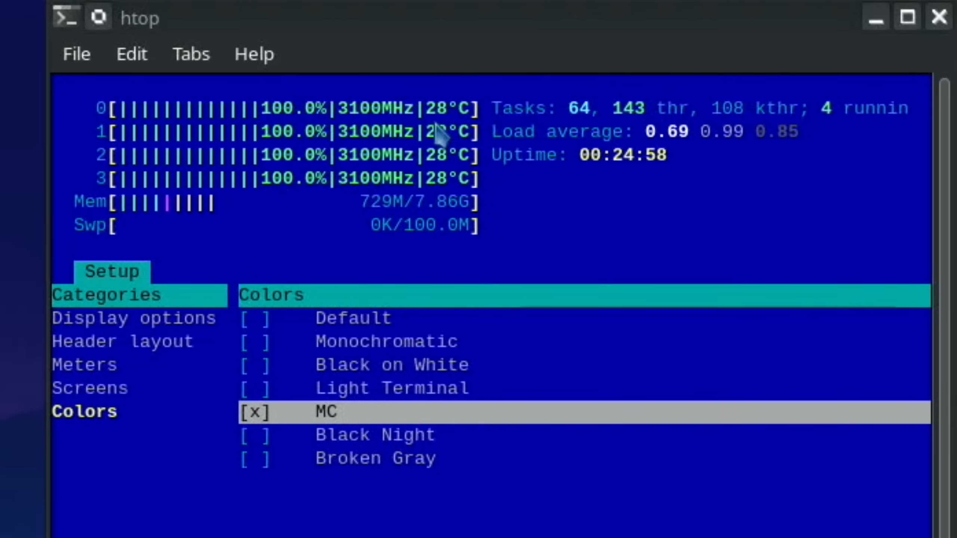
mouse_move(400, 528)
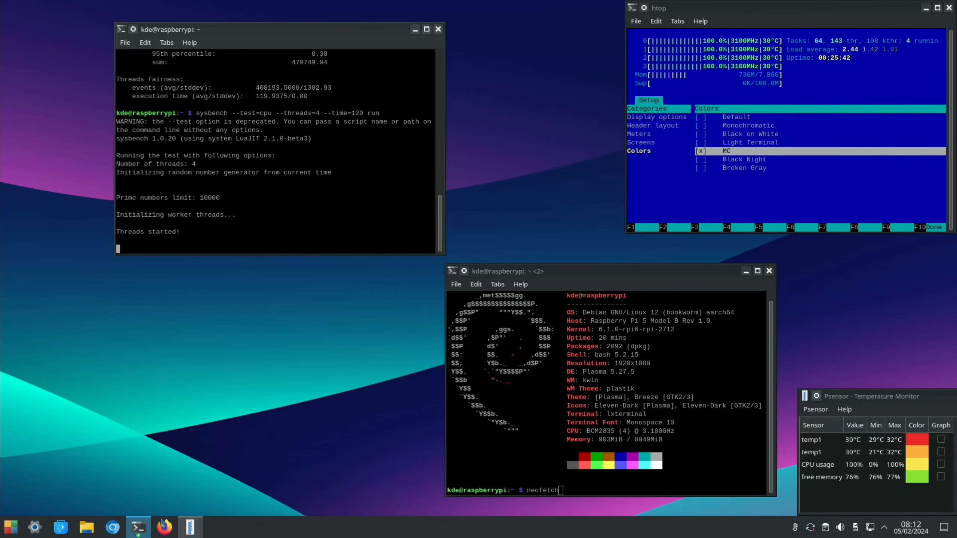
Step: Browse the NAS Shared Videos folder to test.MP4, visit Home > Videos, then bring up the launcher
left_click(86, 526)
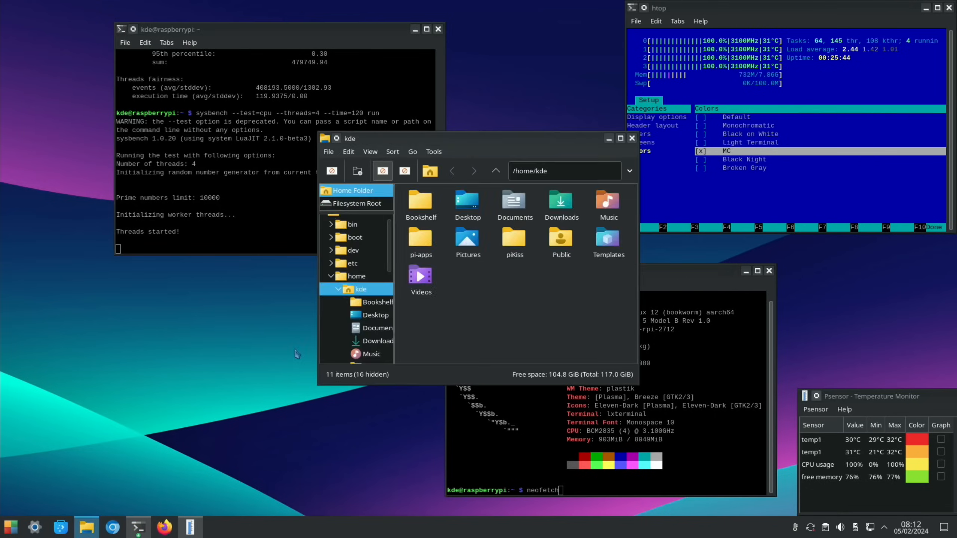
right_click(466, 257)
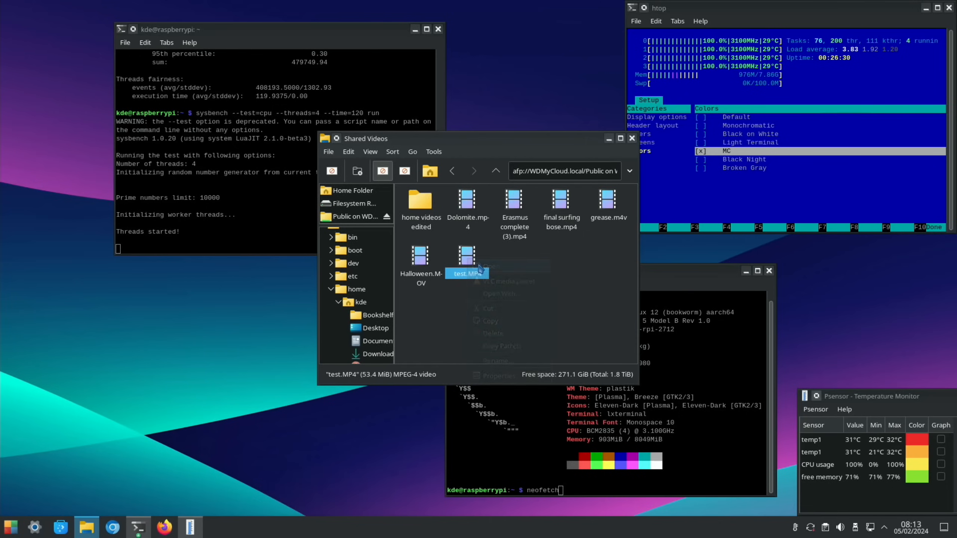
double_click(467, 254)
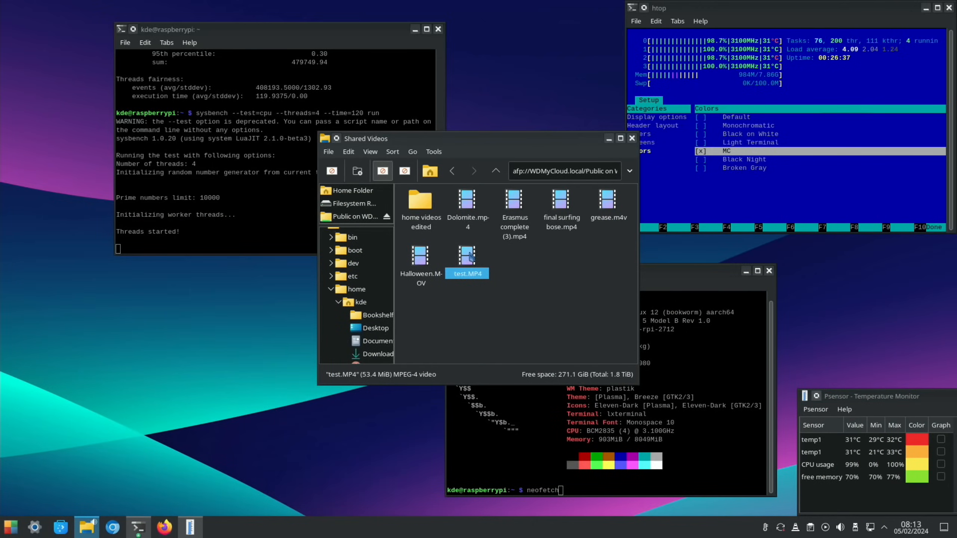
left_click(353, 263)
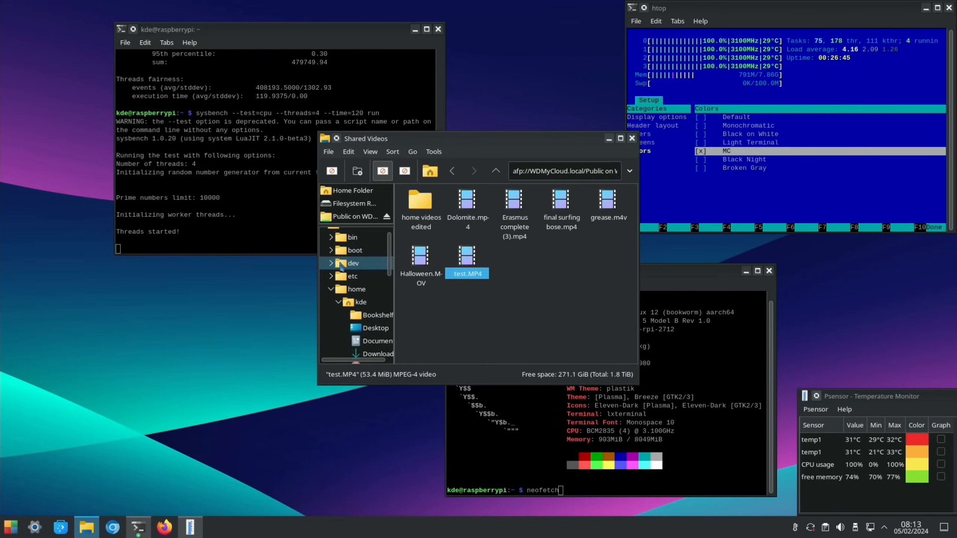
left_click(373, 296)
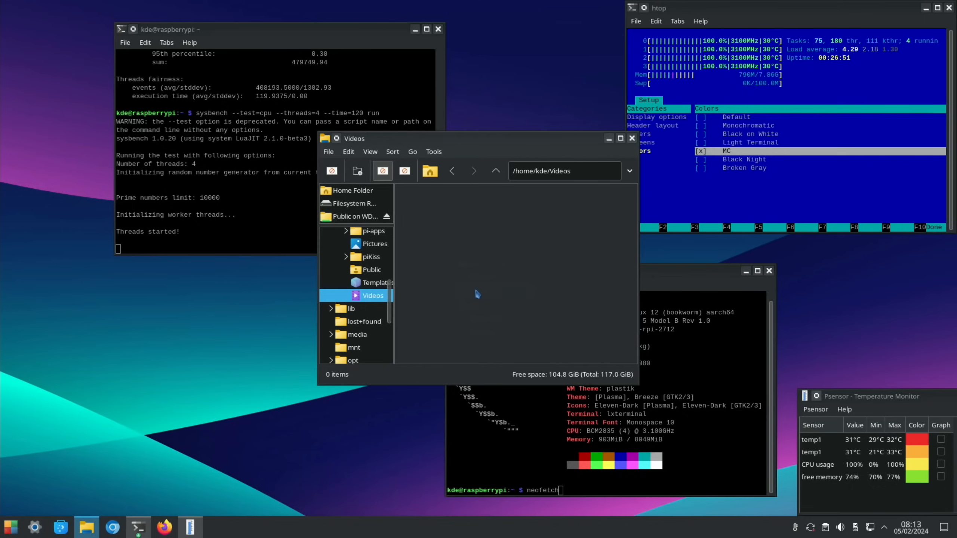
left_click(632, 138)
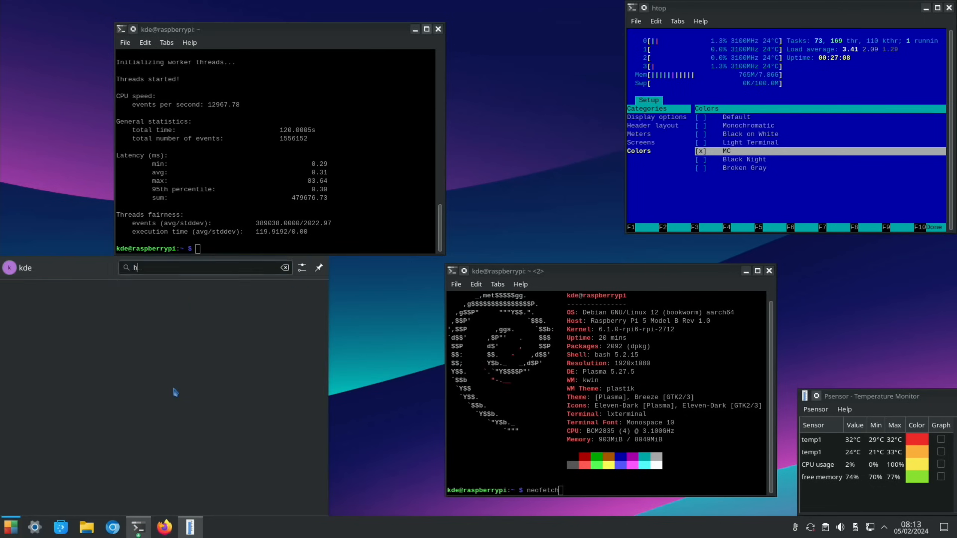
Step: Search for handbrake, install HandBrake from its Discover page and confirm the admin password
type("andbra")
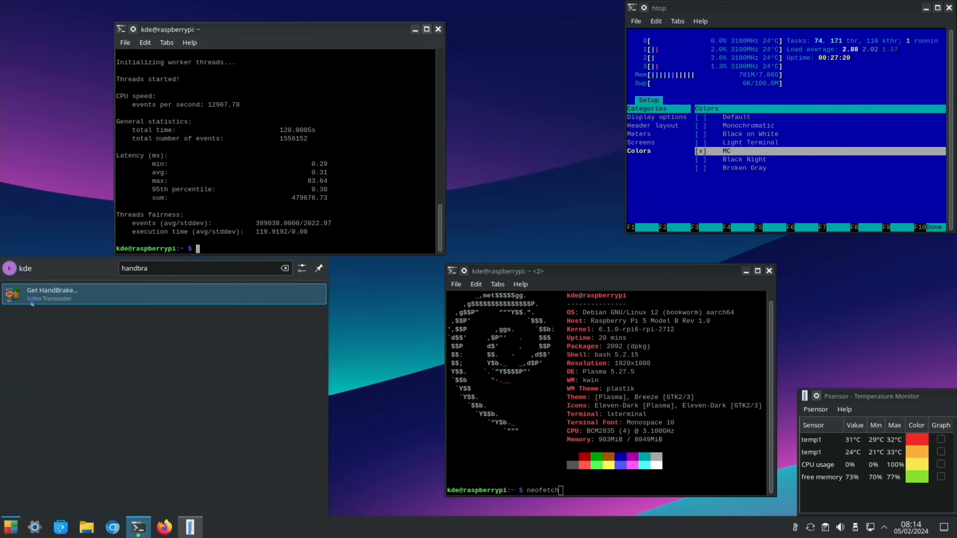
left_click(52, 294)
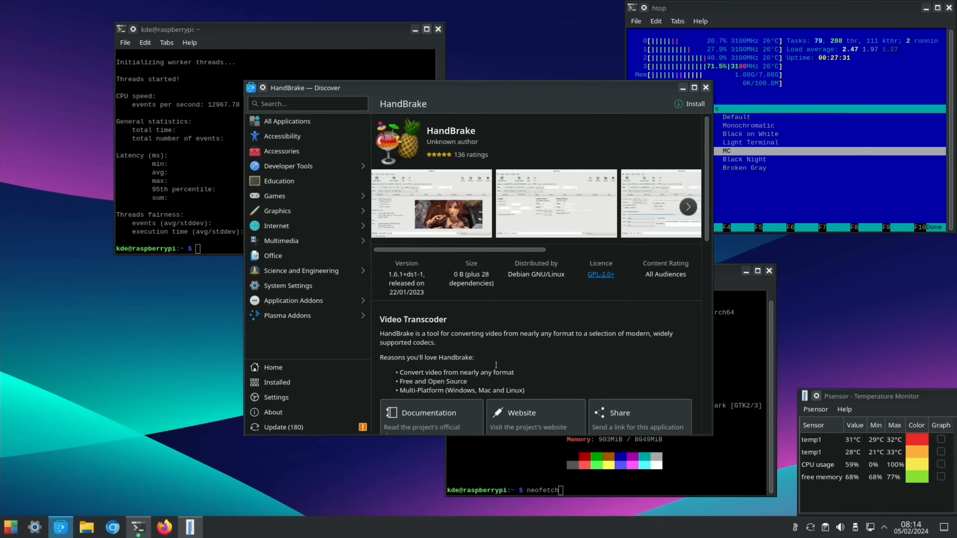
left_click(694, 104)
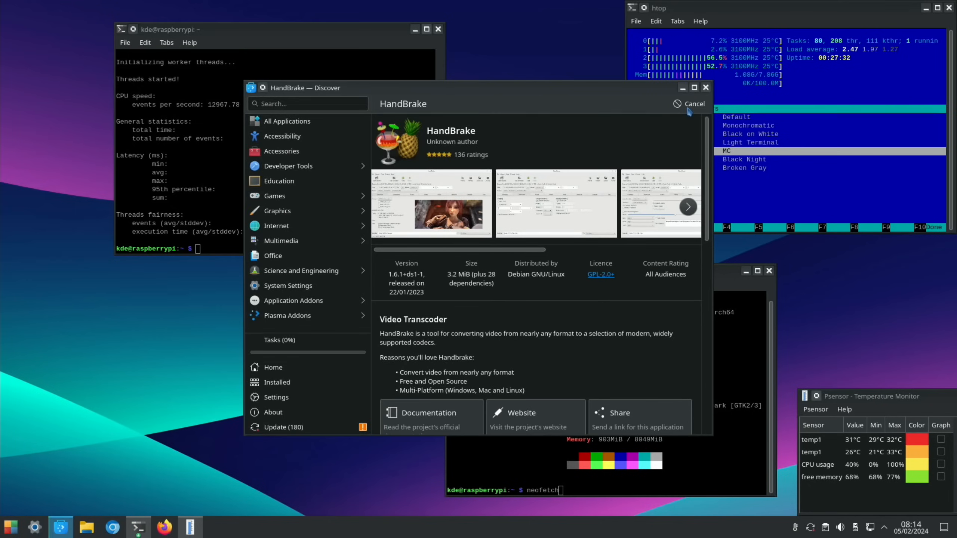
scroll("down", 3)
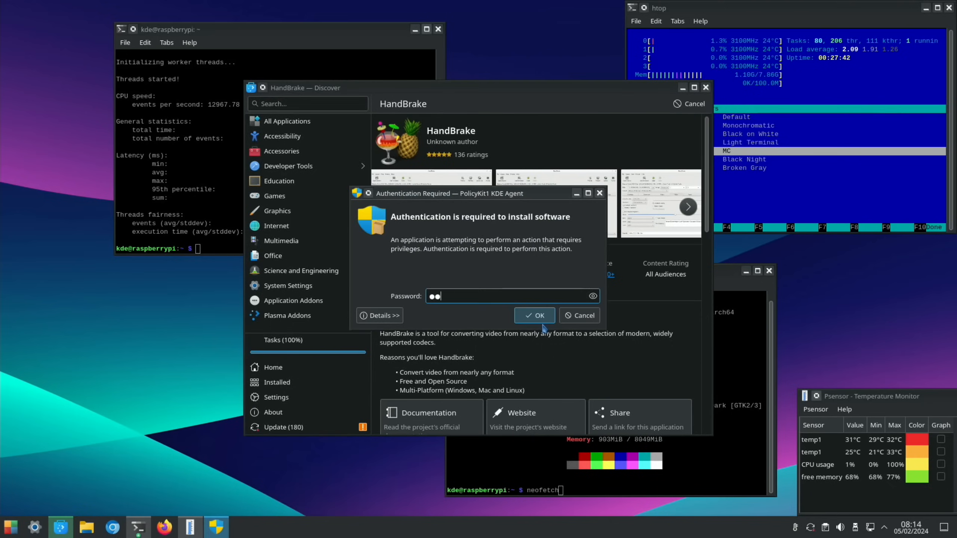
left_click(533, 315)
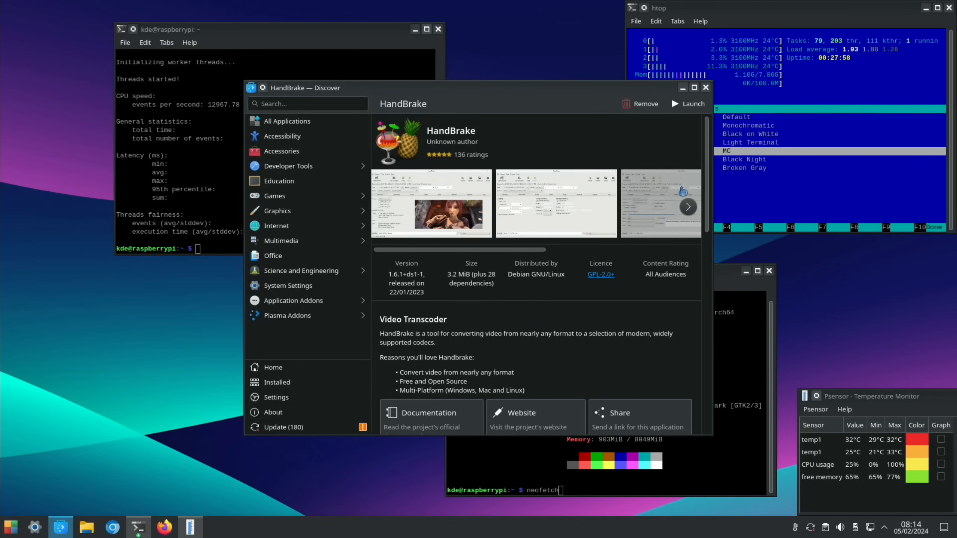
Step: Launch the newly installed HandBrake from Discover
left_click(687, 103)
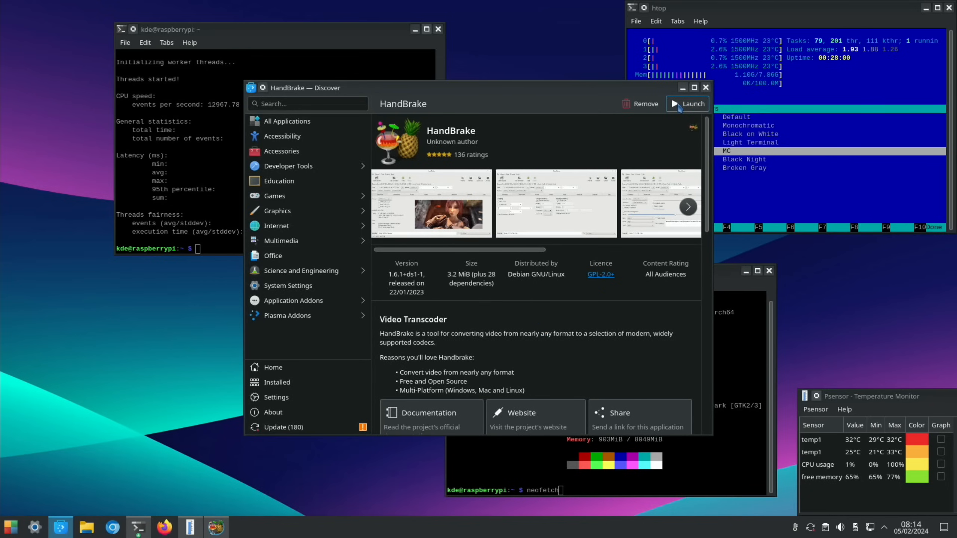
left_click(687, 103)
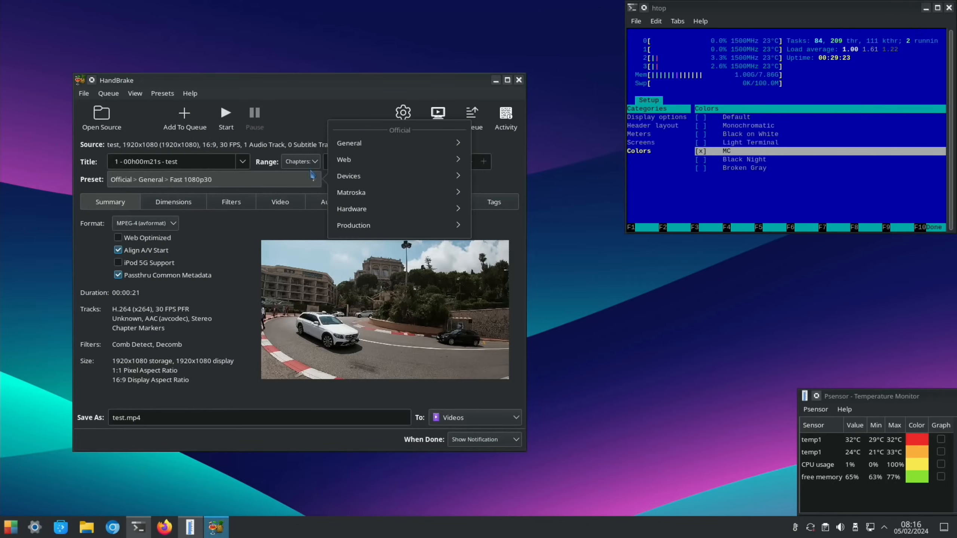
mouse_move(375, 143)
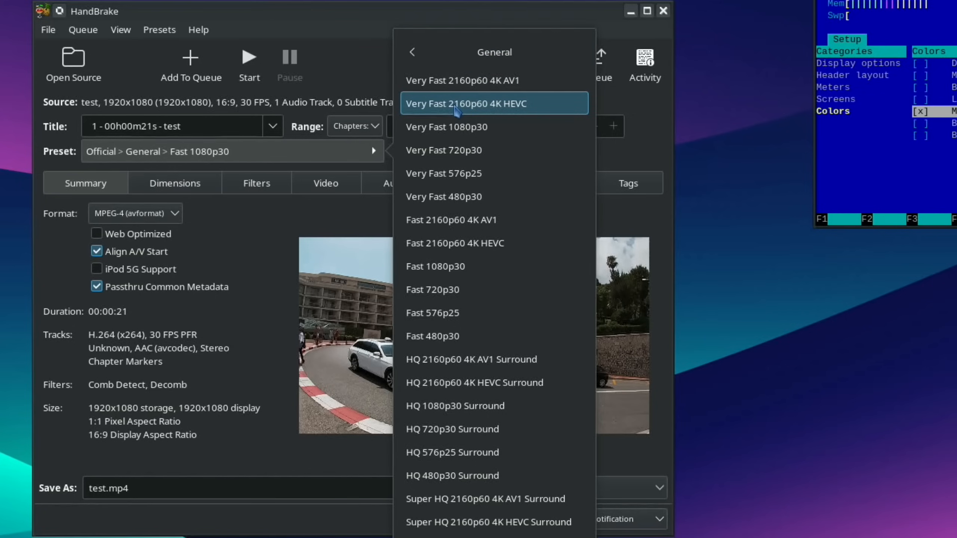
Step: Encode the test clip with the Very Fast 2160p60 4K HEVC preset until Encode Done
left_click(494, 104)
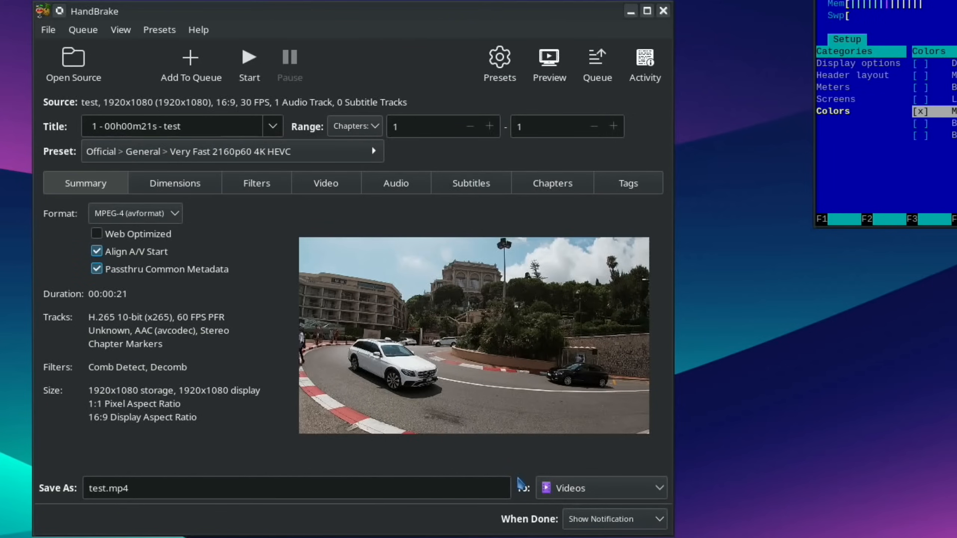
mouse_move(366, 72)
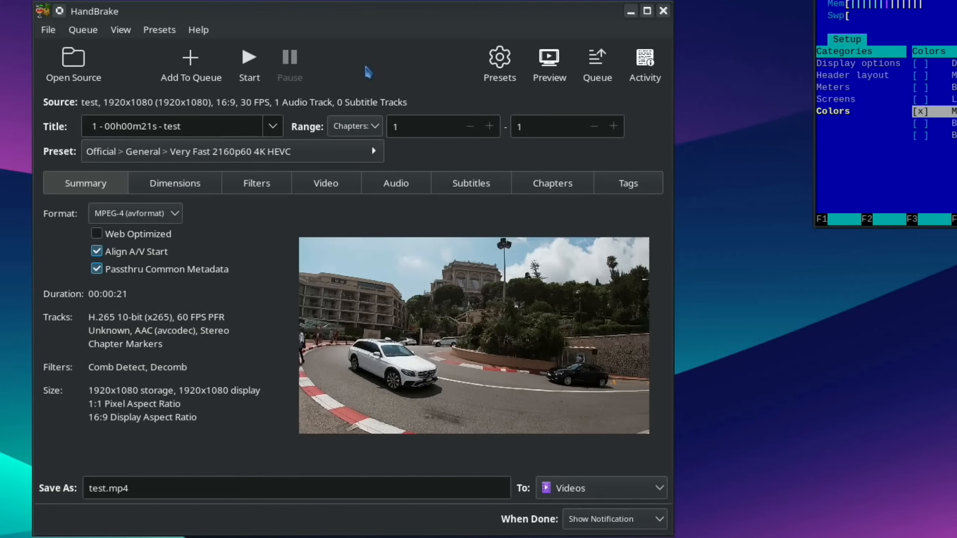
left_click(248, 56)
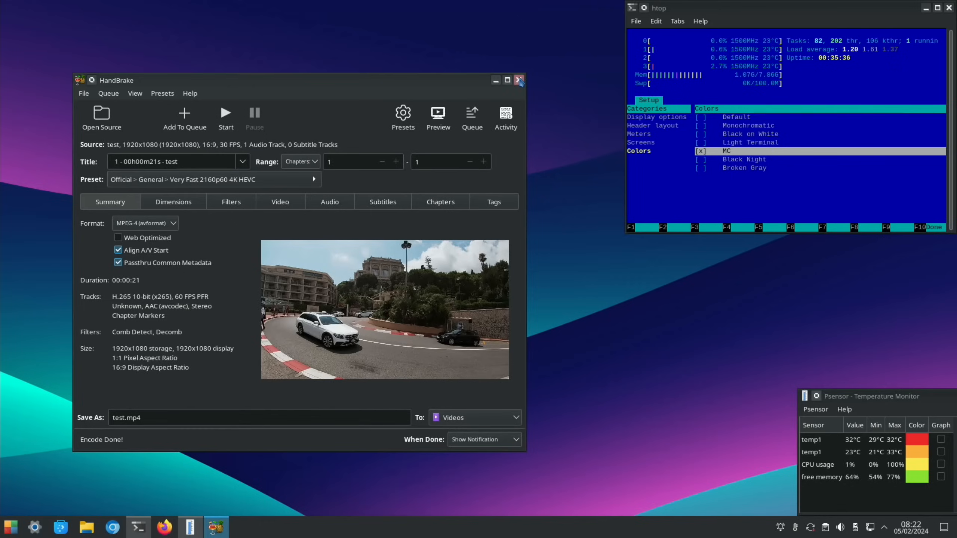
Step: In nano set arm_freq to 3000, comment out over_voltage_delta, then exit saving /boot/config.txt
left_click(518, 80)
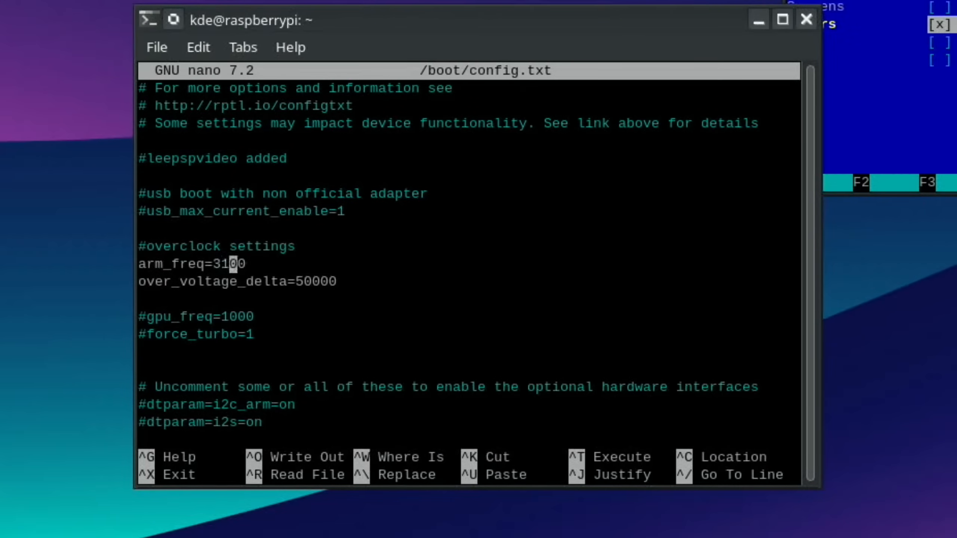
key("BackSpace")
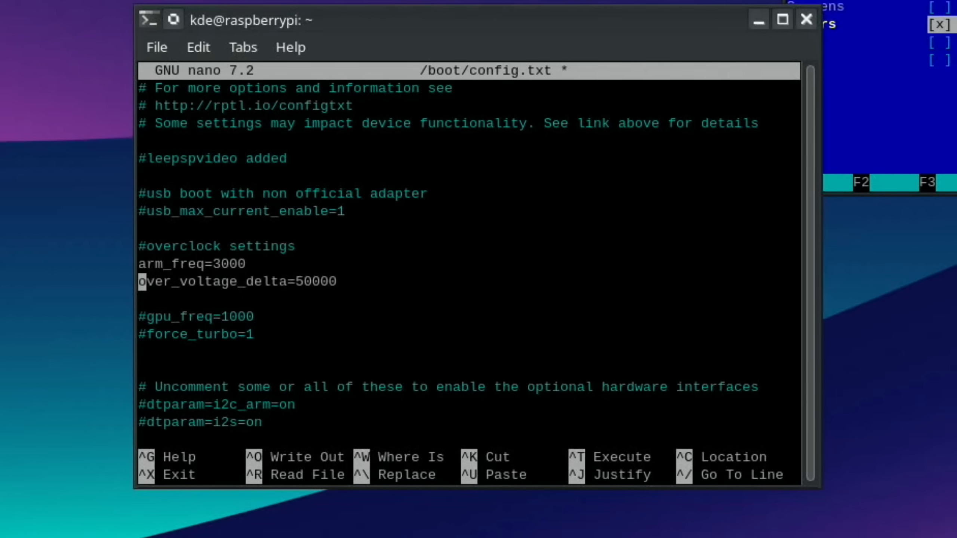
type("#")
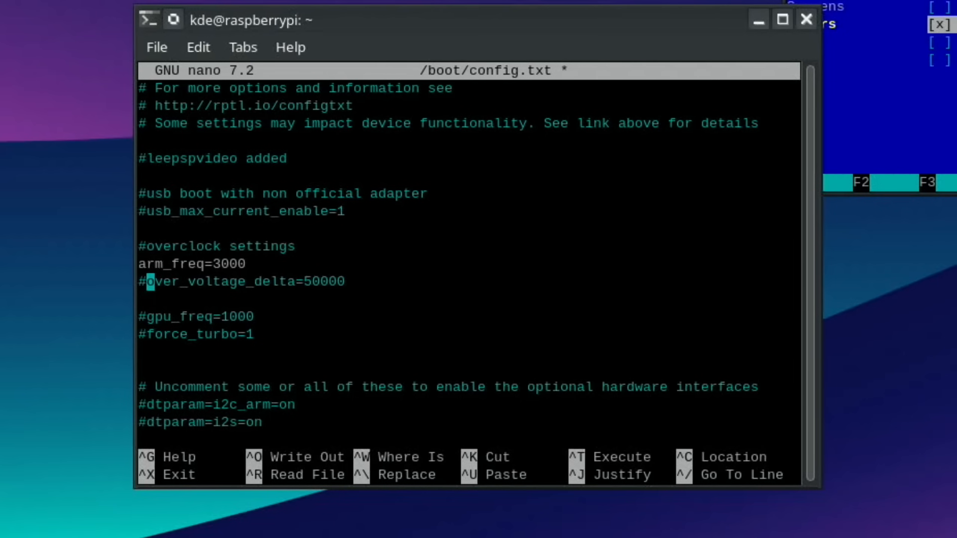
key("ctrl+x")
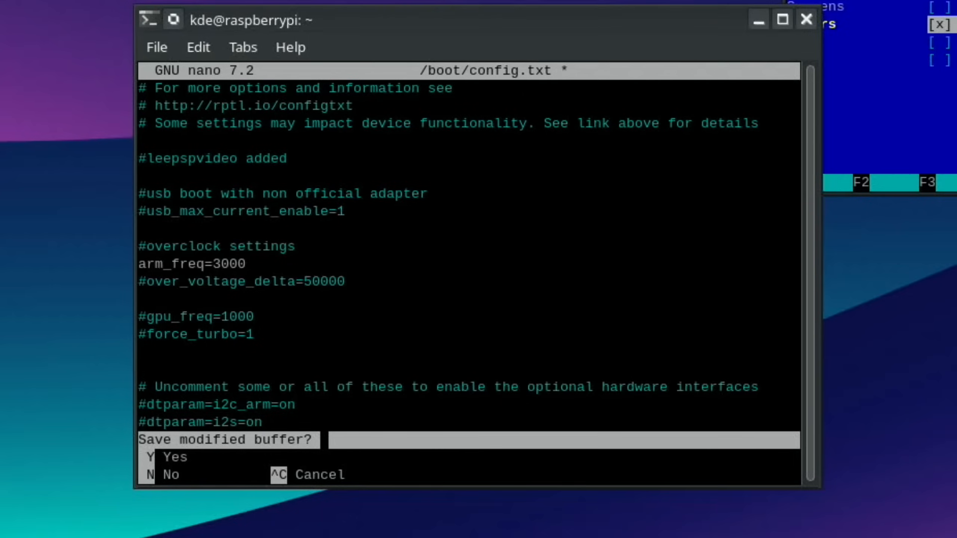
key("n")
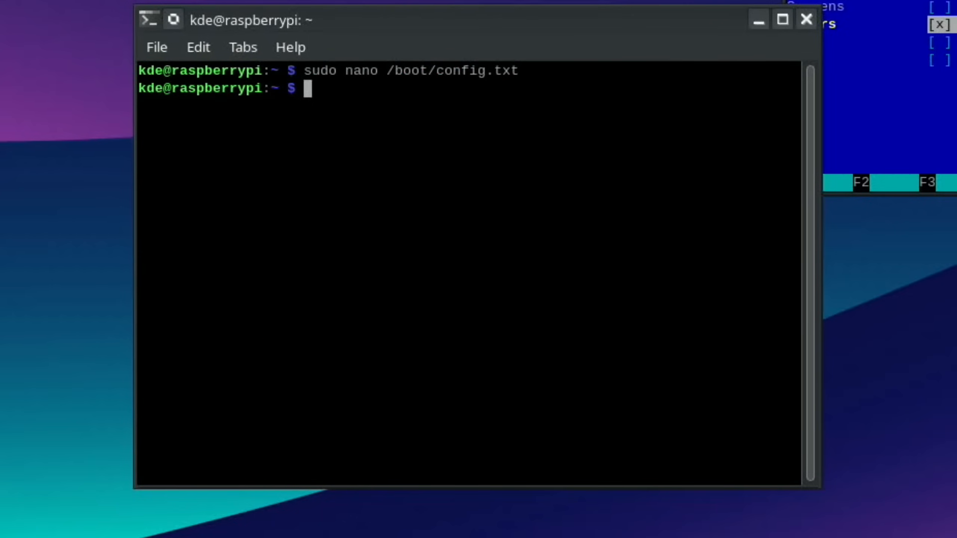
Step: Reboot, then queue a second Very Fast 2160p60 4K HEVC encode of test.MP4 as test (1).mp4
type("reb")
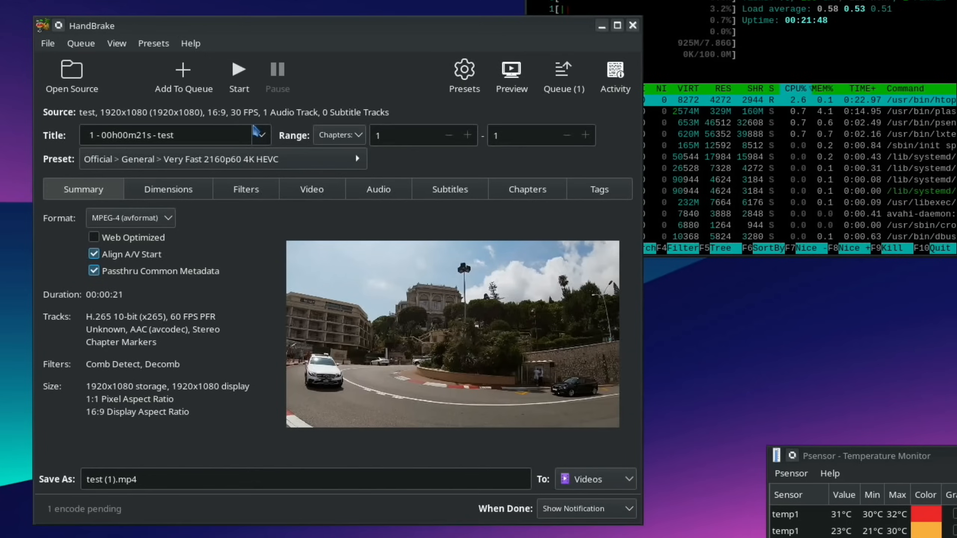
left_click(237, 68)
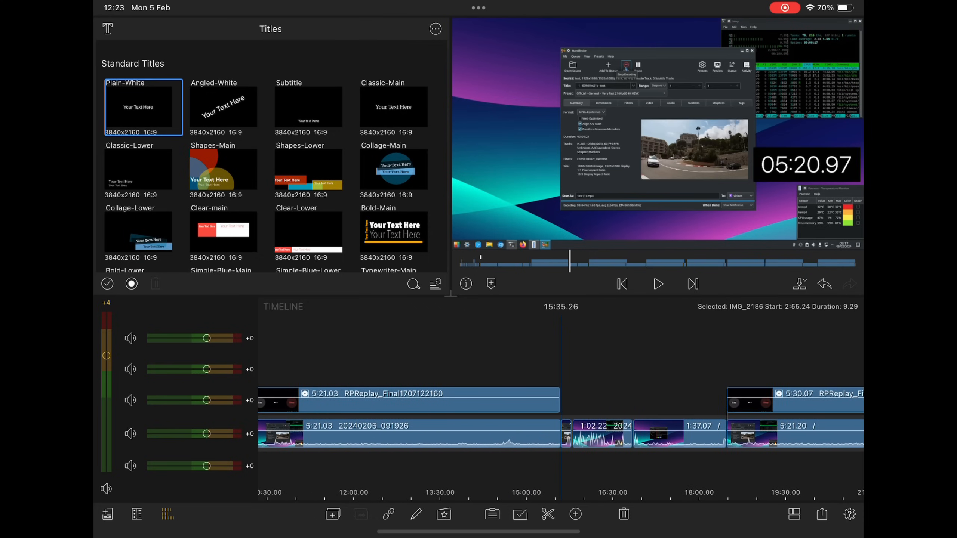
scroll("right", 3)
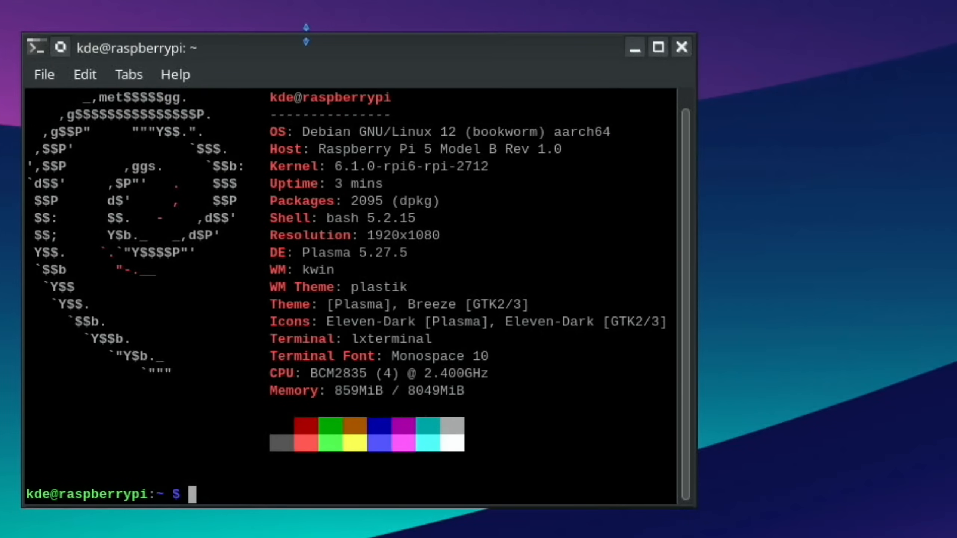
Step: Run sudo nano /boot/config.txt and spawn a new terminal window showing the Geekbench results link
type("sudo nano /boot/config.txt")
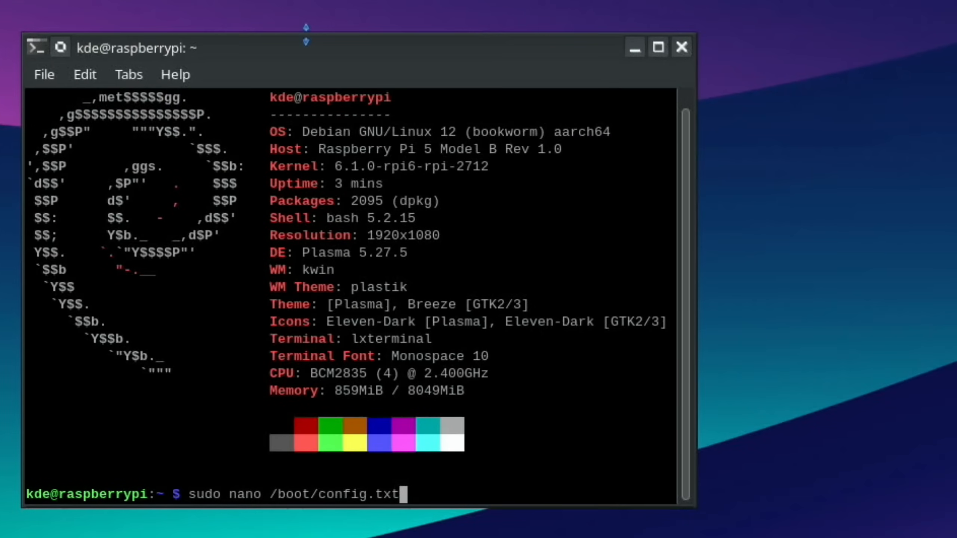
key("Return")
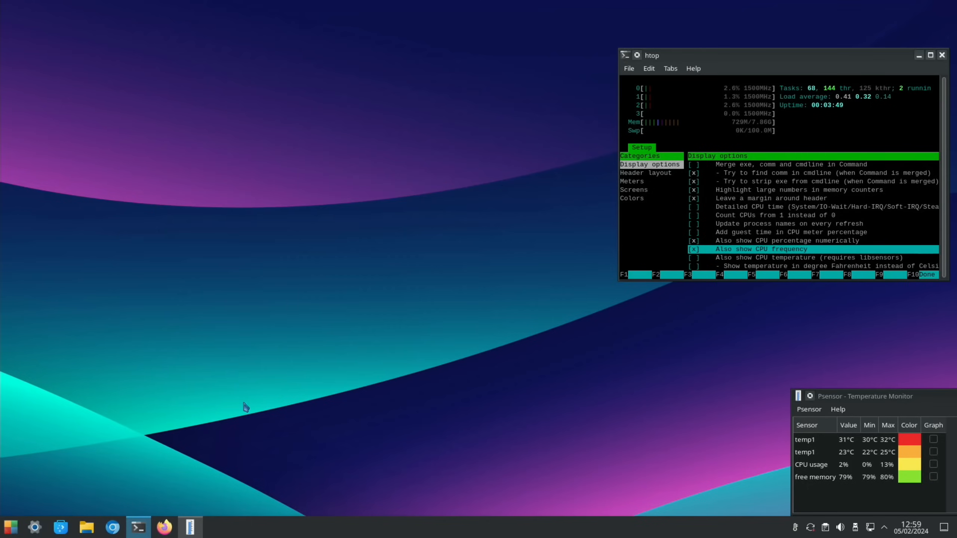
right_click(137, 526)
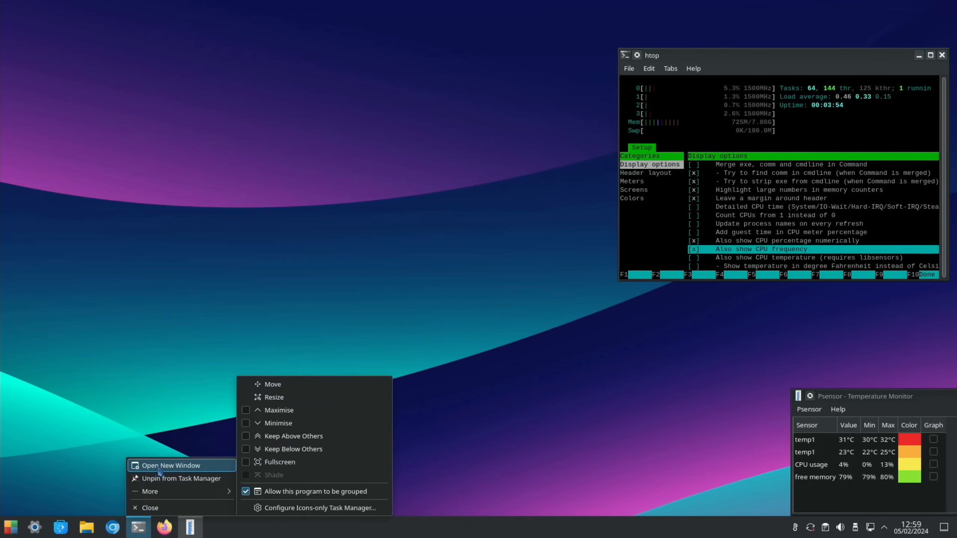
left_click(172, 465)
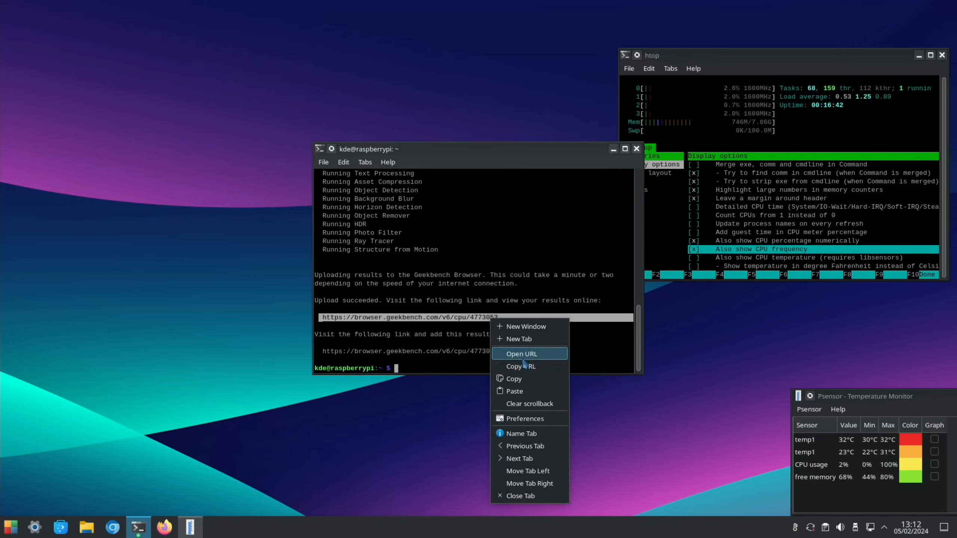
Step: View the Geekbench results page in Chrome: 767 single-core and 1536 multi-core at 2.40 GHz
left_click(522, 354)
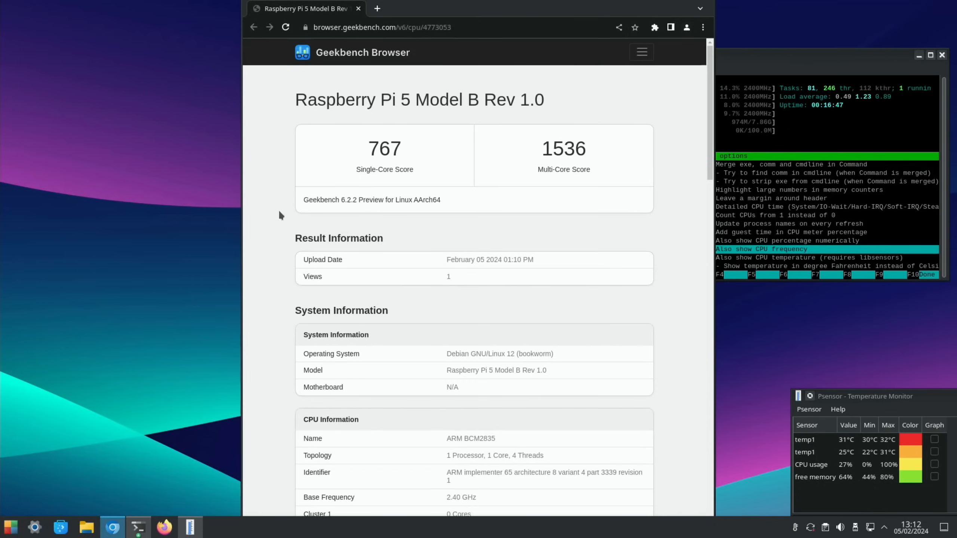
mouse_move(564, 218)
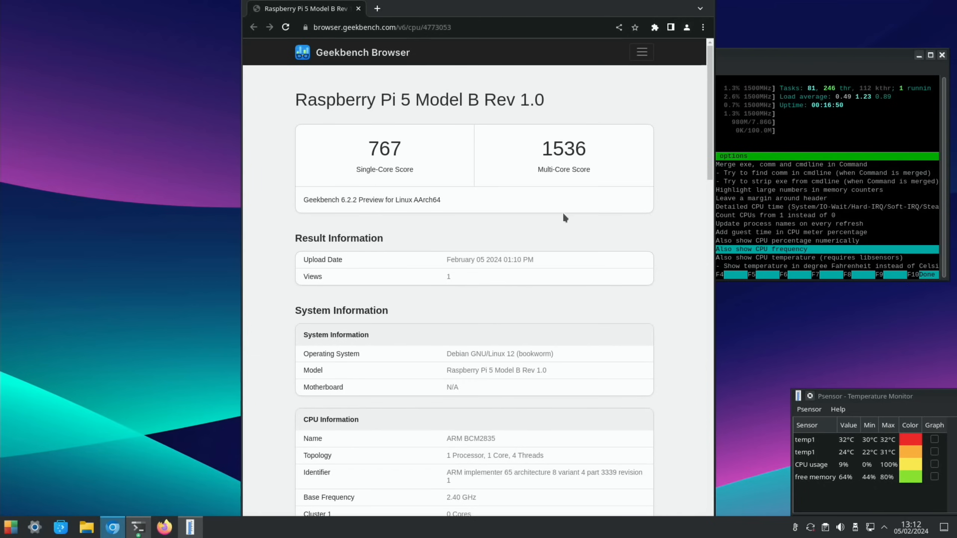
mouse_move(588, 217)
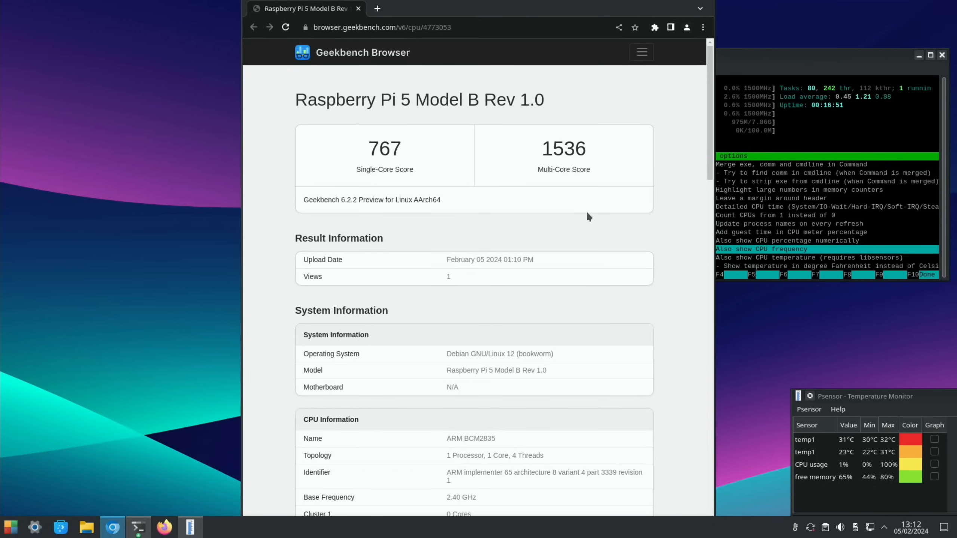
scroll("down", 3)
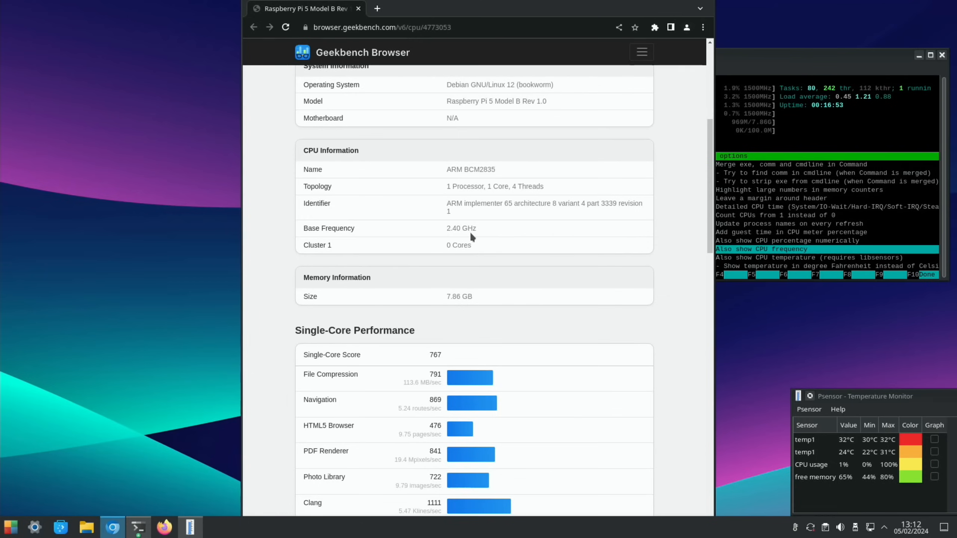
scroll("up", 3)
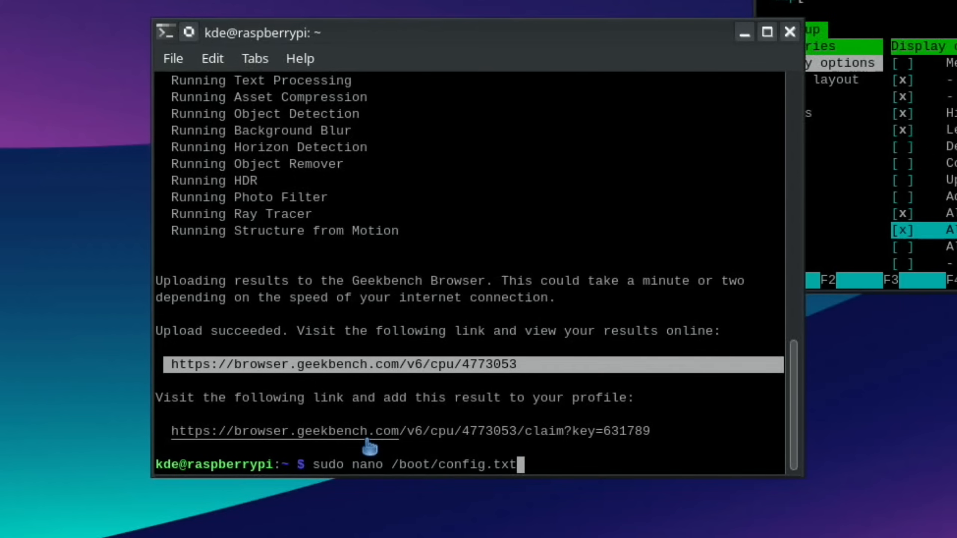
Step: Uncomment arm_freq=3000 in /boot/config.txt and save the file, returning to the prompt
key("Return")
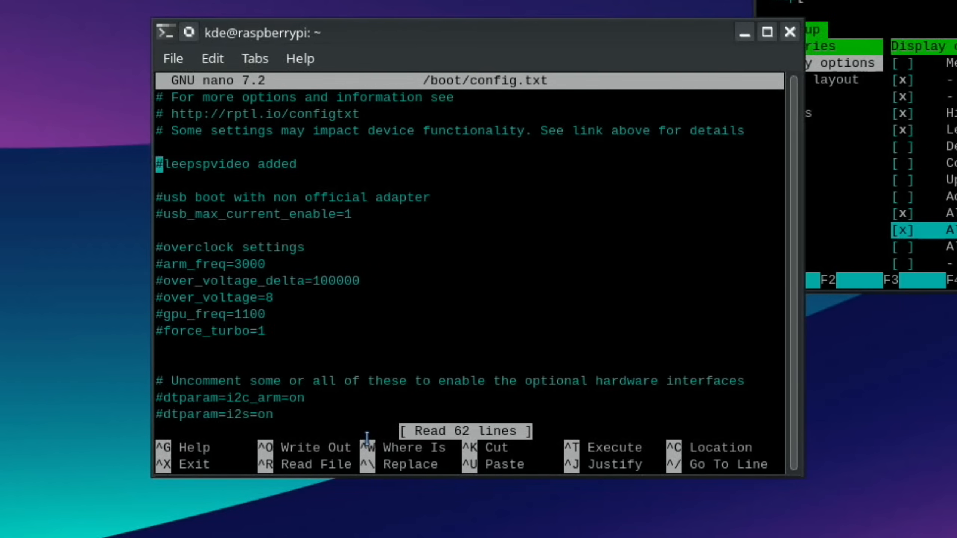
key("Delete")
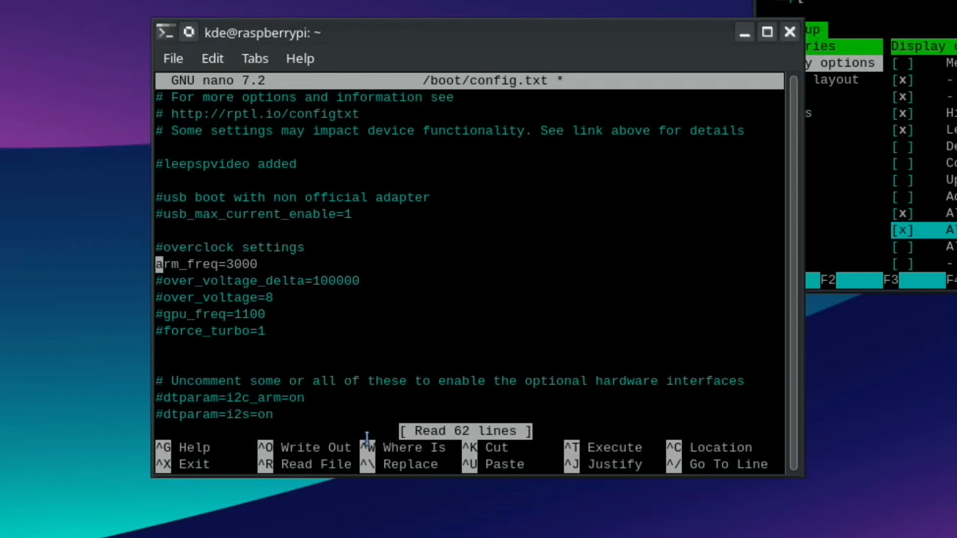
key("ctrl+x")
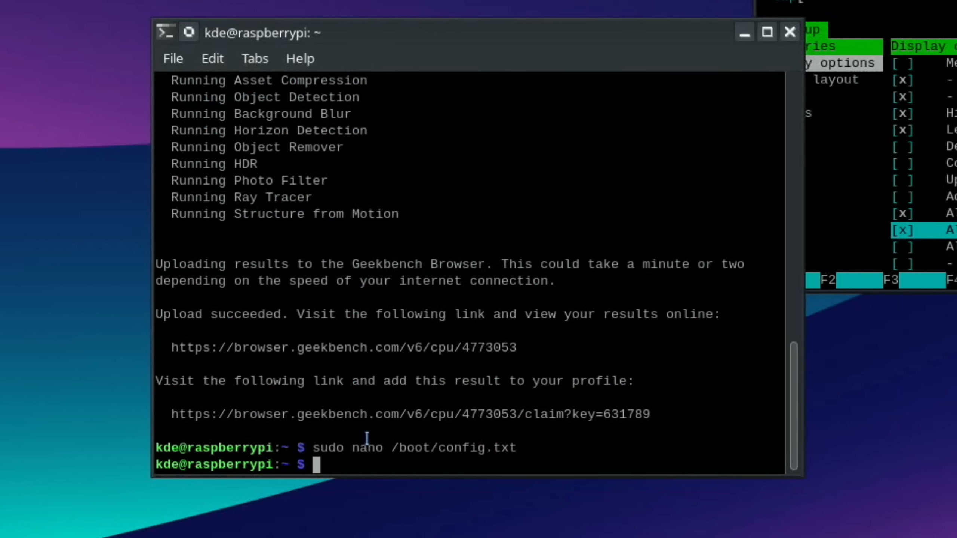
Step: Reboot to apply the 3.000GHz overclock, then start a geekbench6 run
type("reboot")
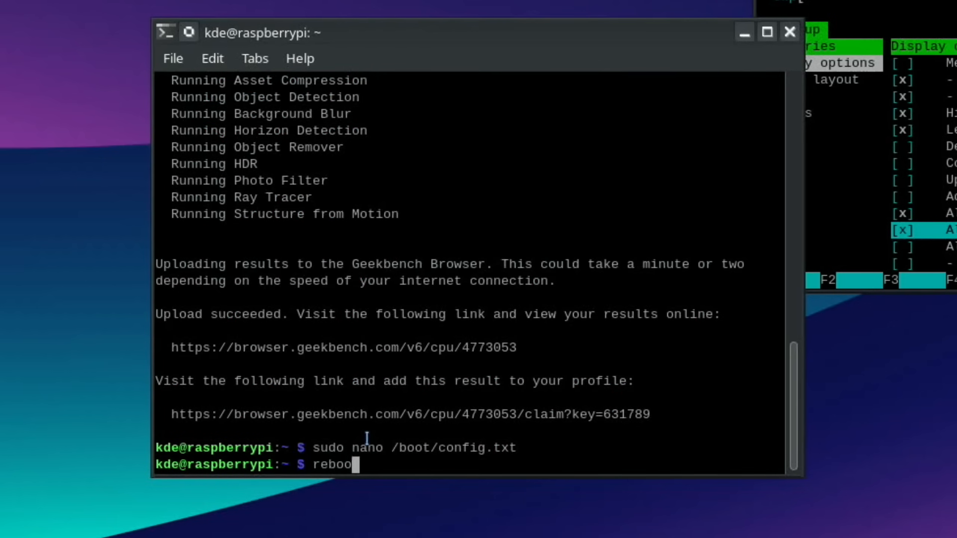
key("Return")
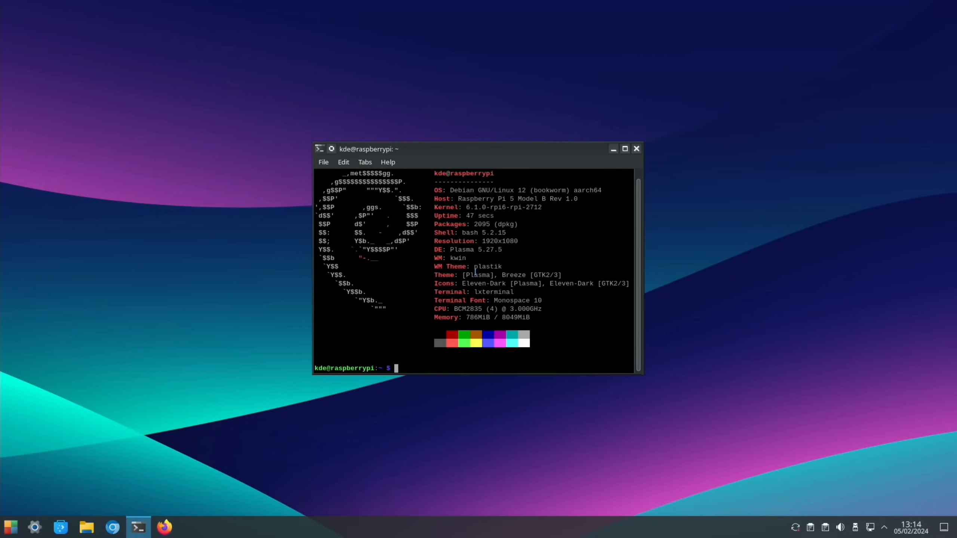
type("geekbench6")
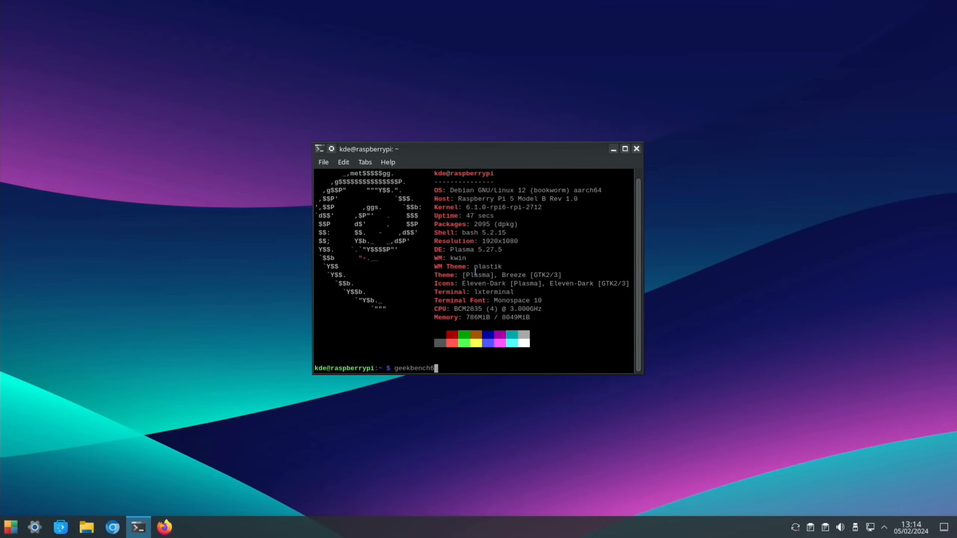
key("Return")
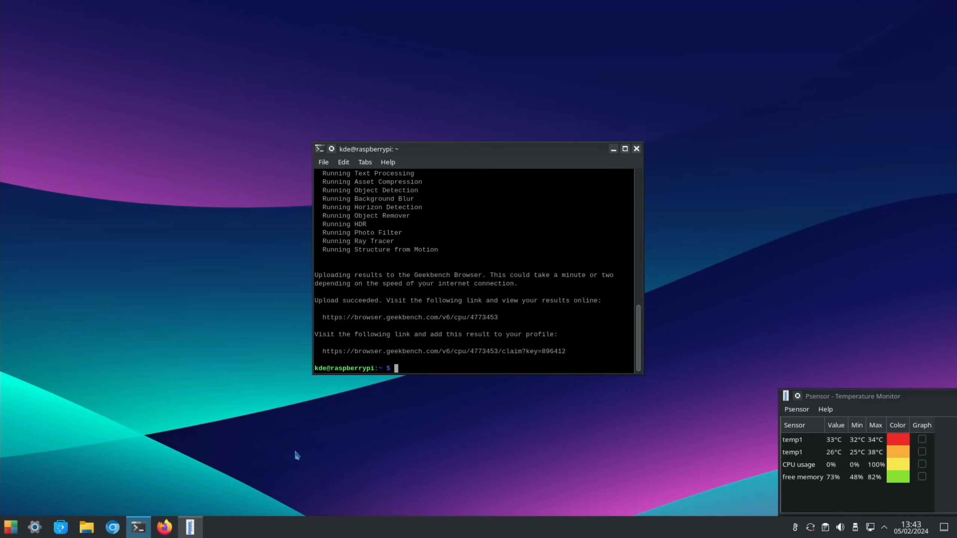
mouse_move(348, 326)
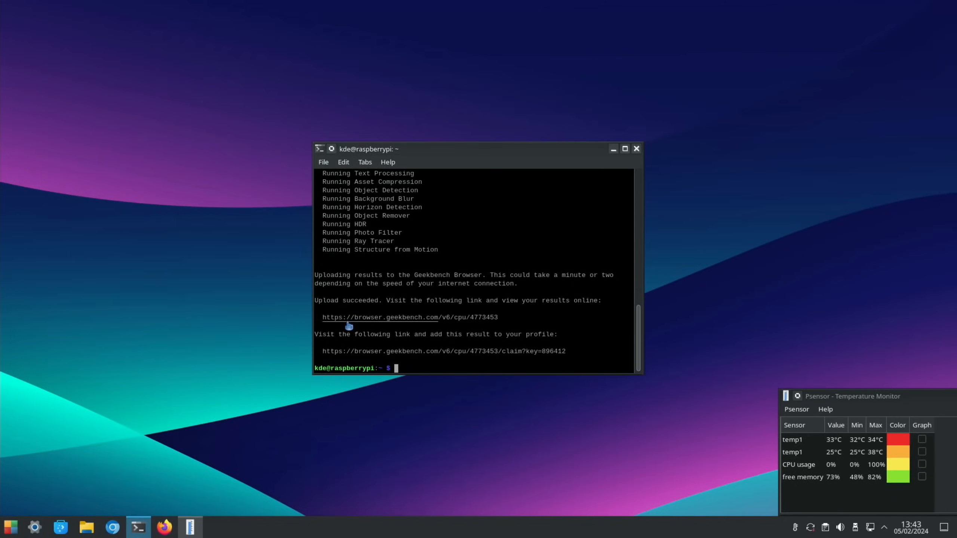
Step: Open the uploaded 3.00 GHz results link from the terminal in Chrome via Open URL
double_click(409, 317)
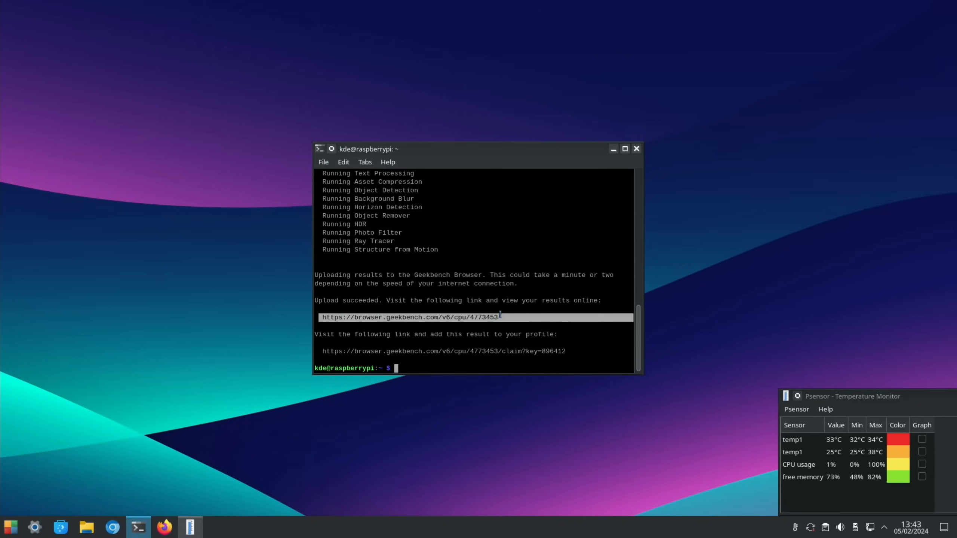
right_click(499, 317)
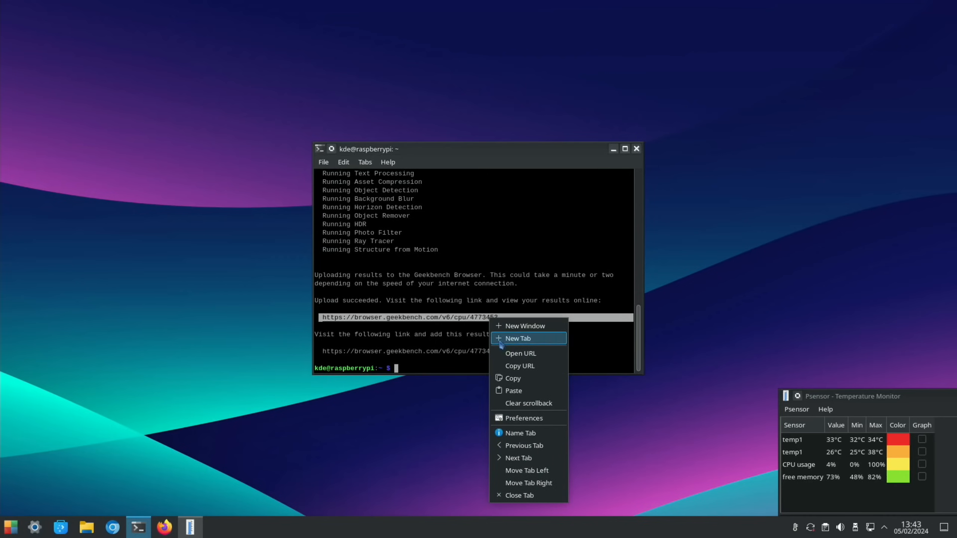
left_click(521, 354)
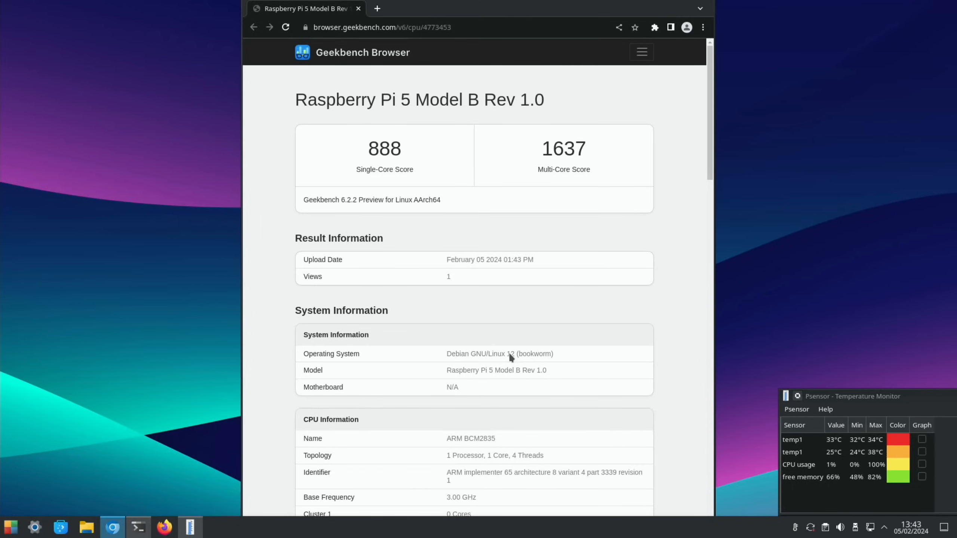
mouse_move(426, 199)
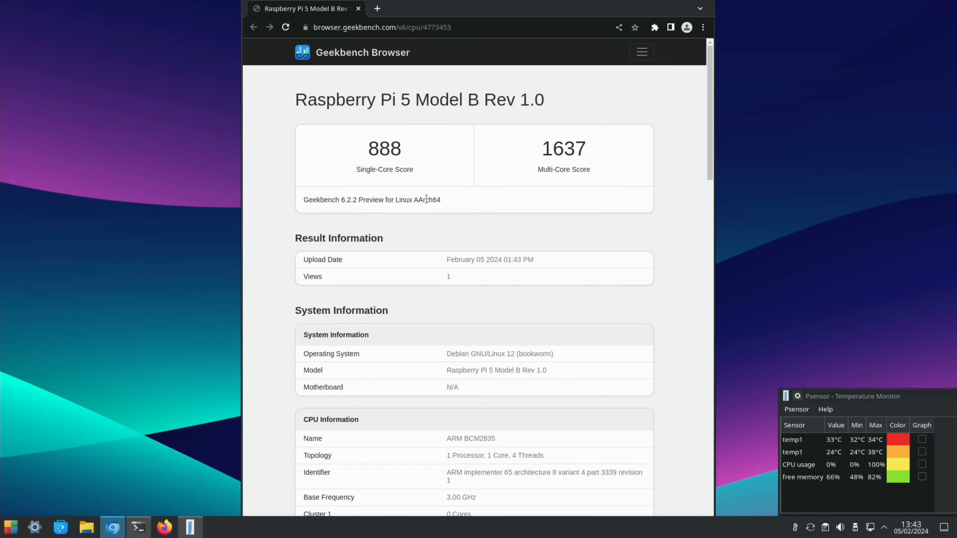
mouse_move(368, 392)
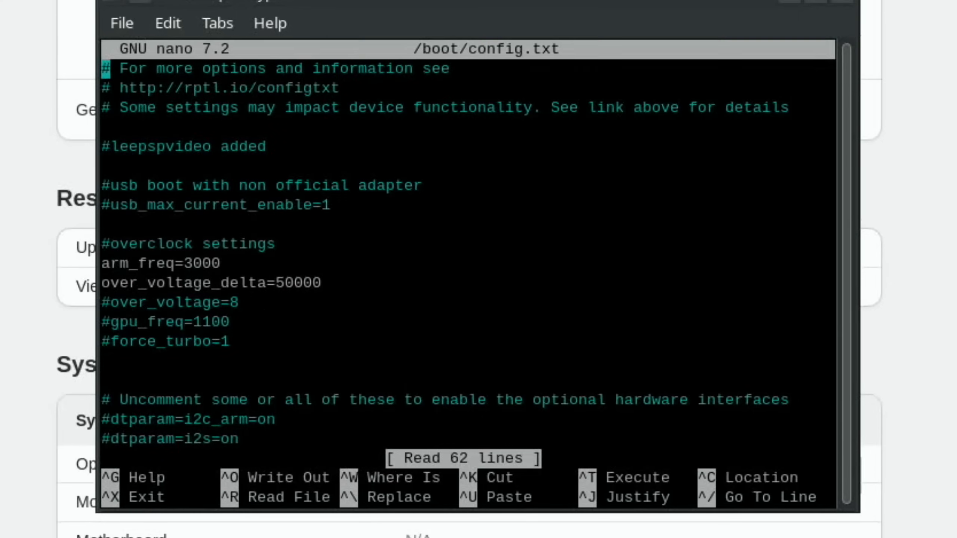
Step: Raise arm_freq to 3400 and over_voltage_delta to 100000, exit nano and begin the reboot command
key("Down")
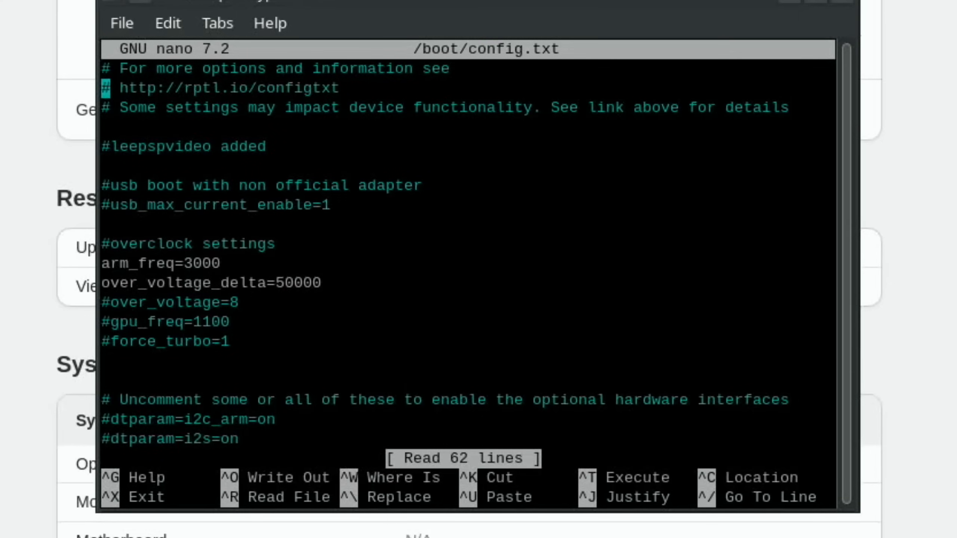
left_click(153, 244)
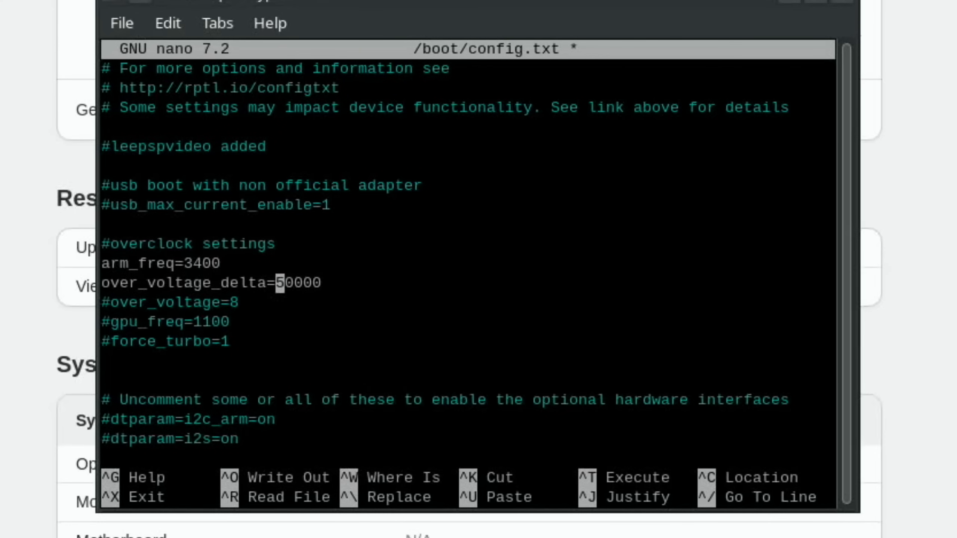
type("1")
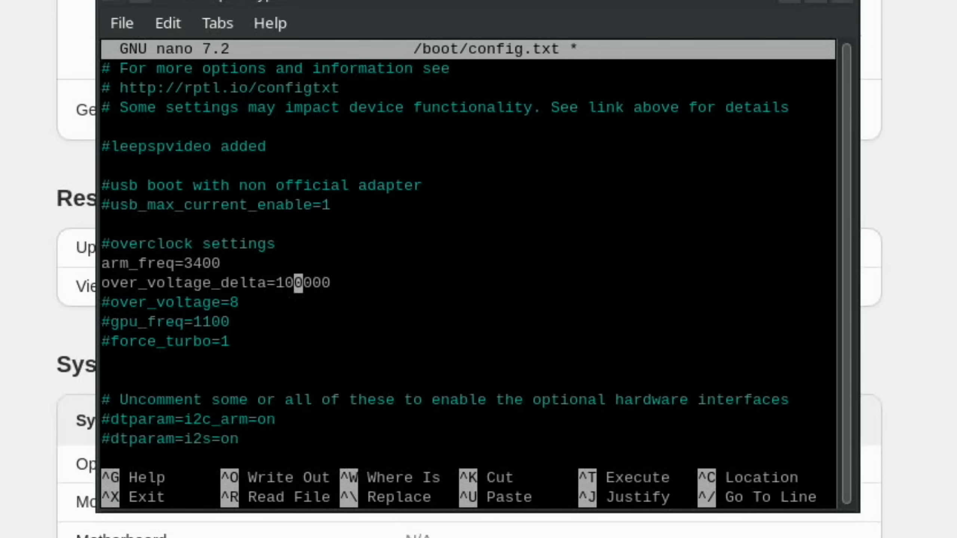
key("ctrl+x")
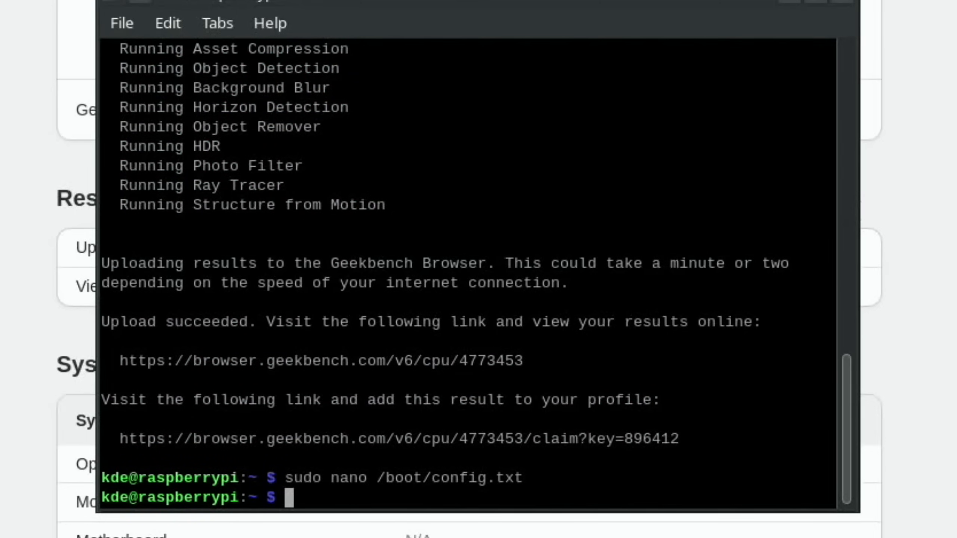
type("reboo")
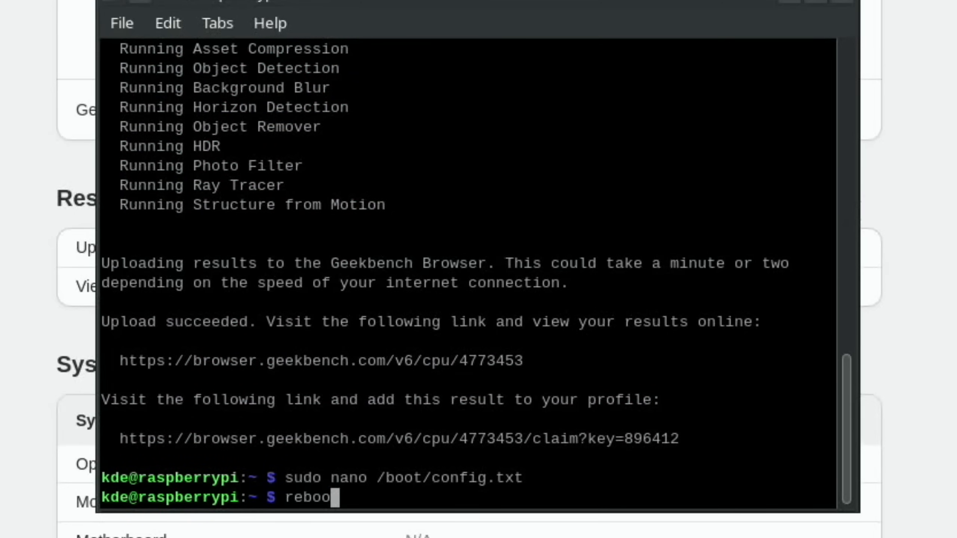
Step: Reboot, confirm 3.400GHz with neofetch, then run geekbench6 until the results link uploads
key("Return")
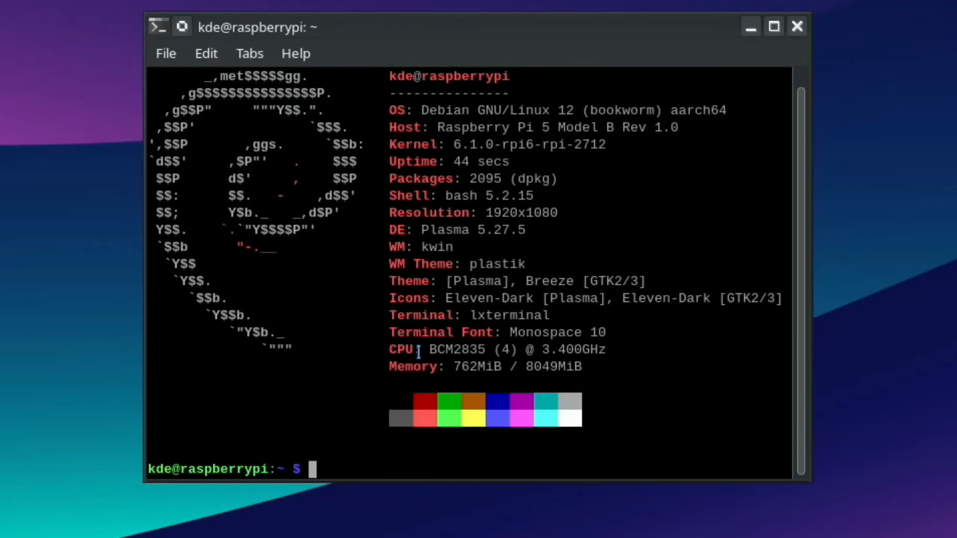
type("neofetch")
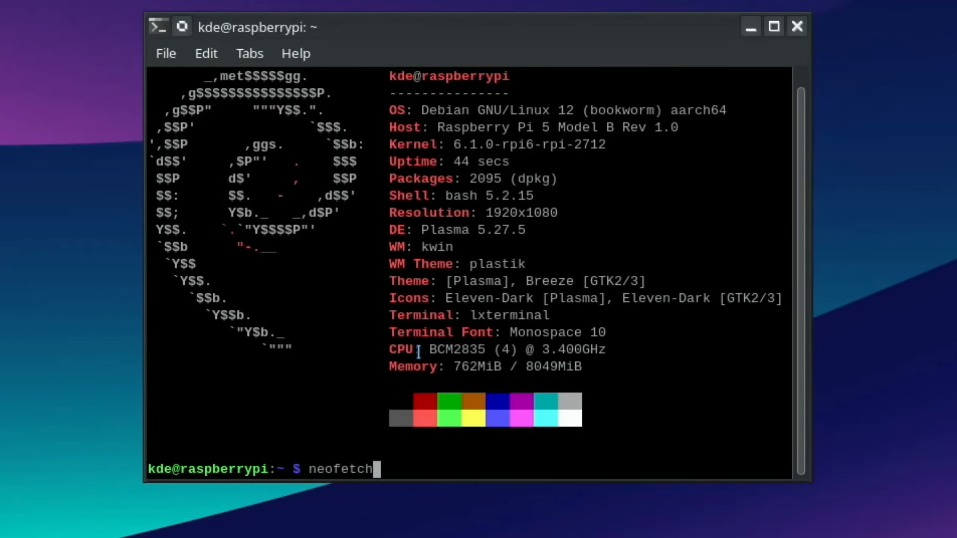
type("geekbench6")
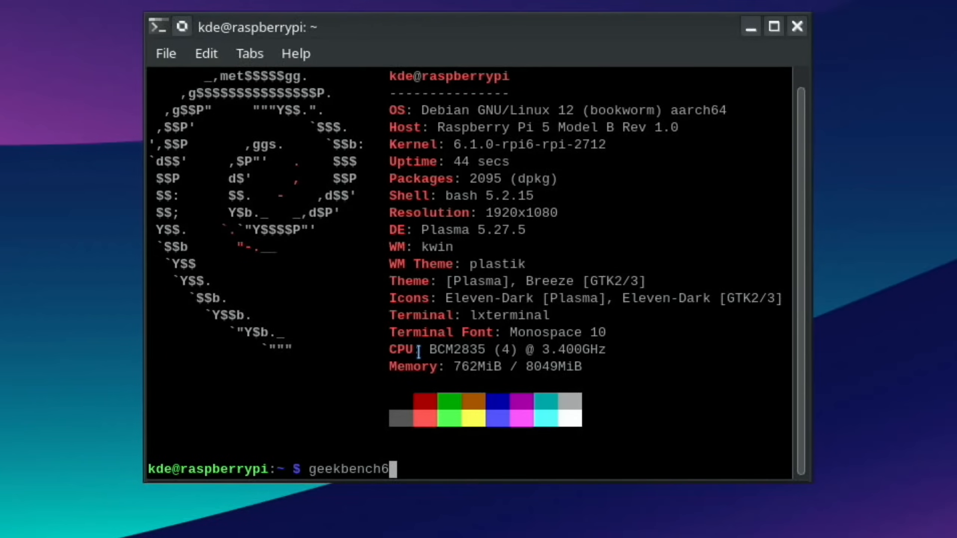
key("Return")
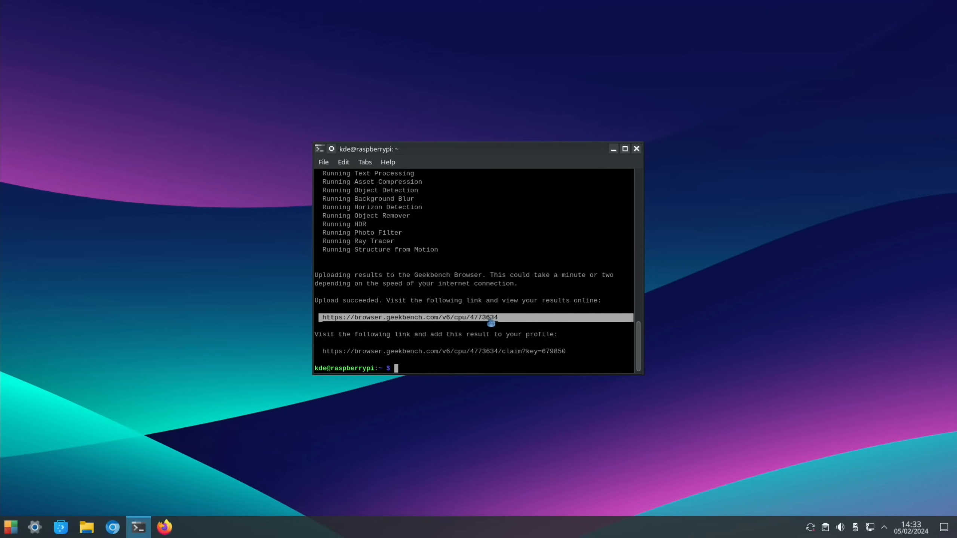
mouse_move(519, 356)
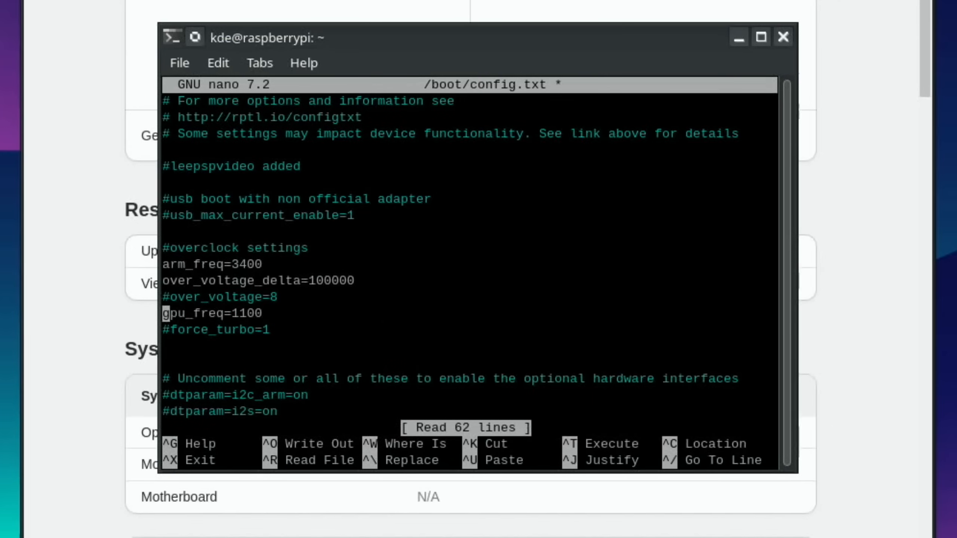
Step: Save the config with arm_freq=3400 and gpu_freq=1100 before the run that segfaults
key("ctrl+o")
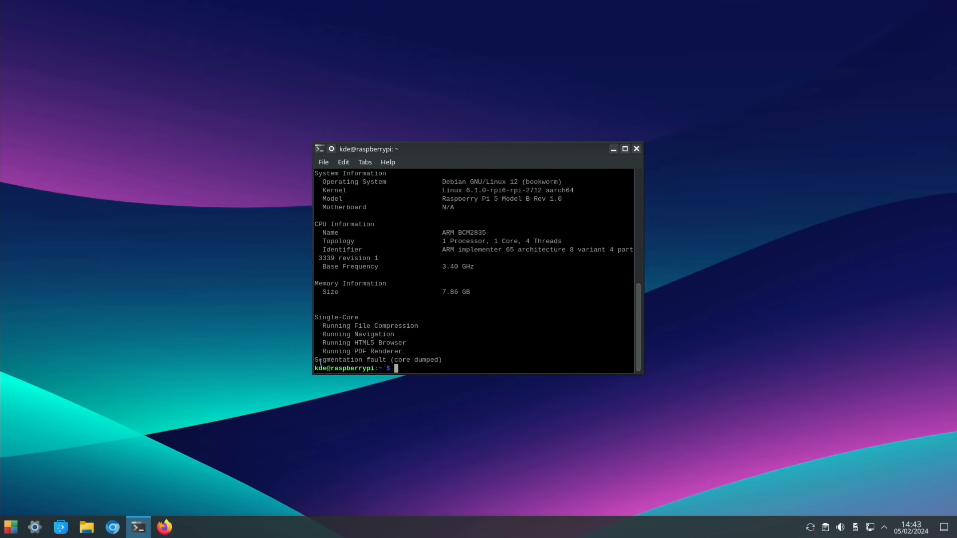
mouse_move(419, 367)
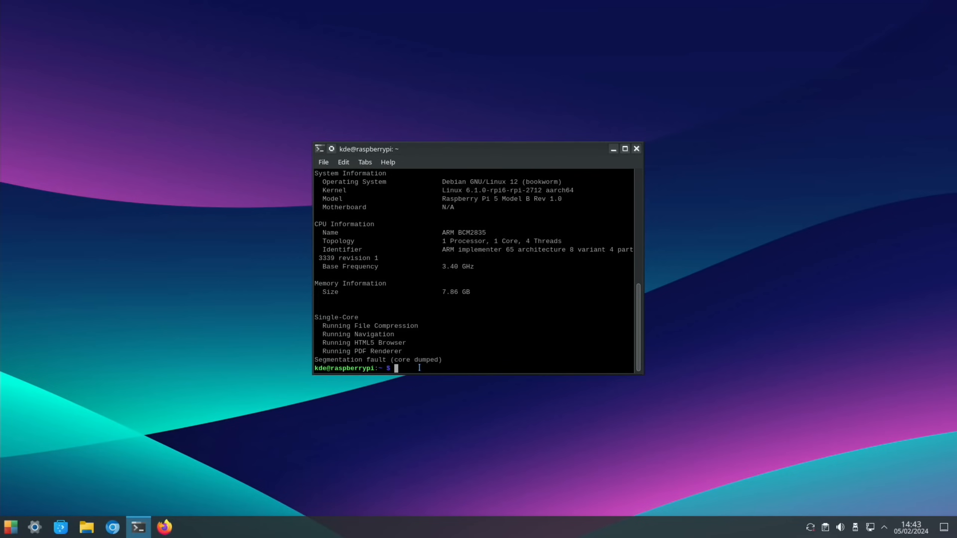
Step: Reopen /boot/config.txt with sudo nano, lower arm_freq below 3400 and save
type("sudo nano /boot/config.txt")
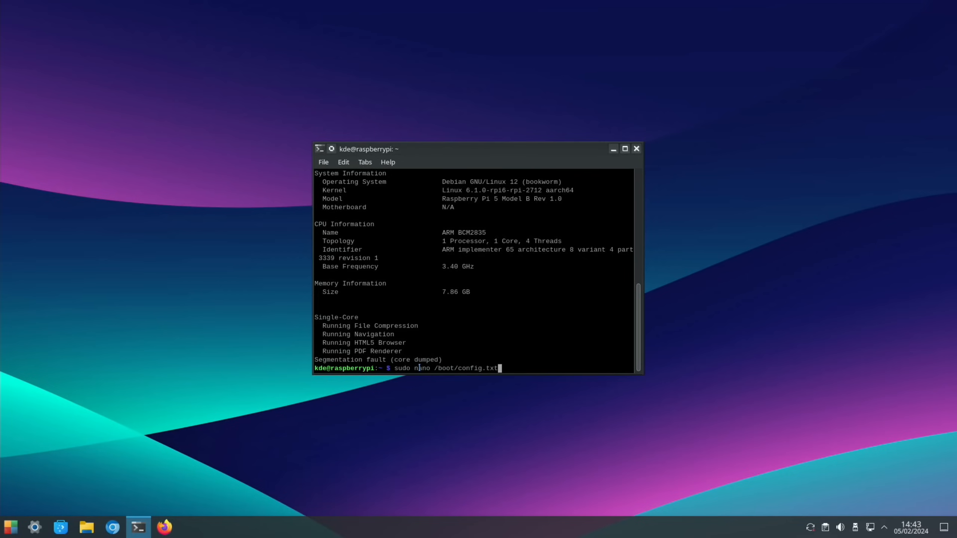
key("Return")
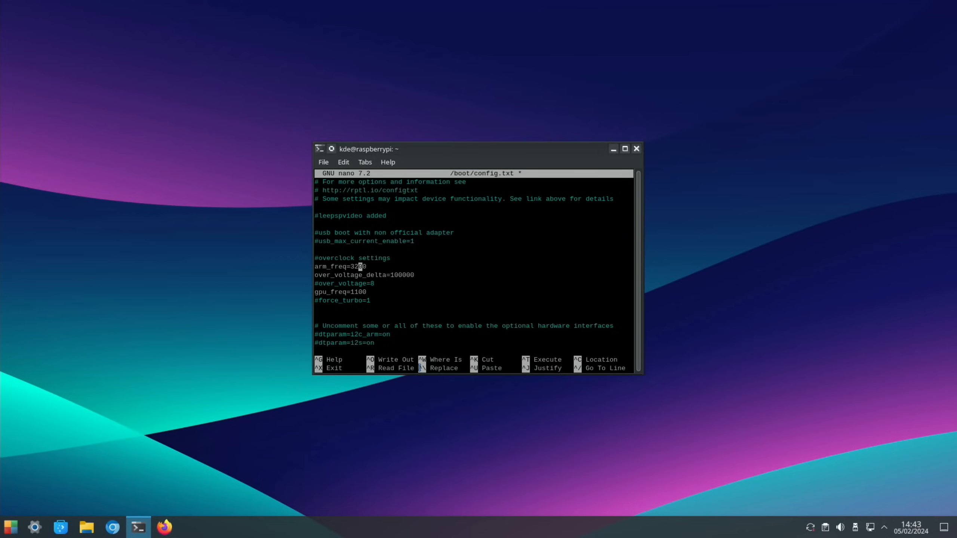
key("ctrl+o")
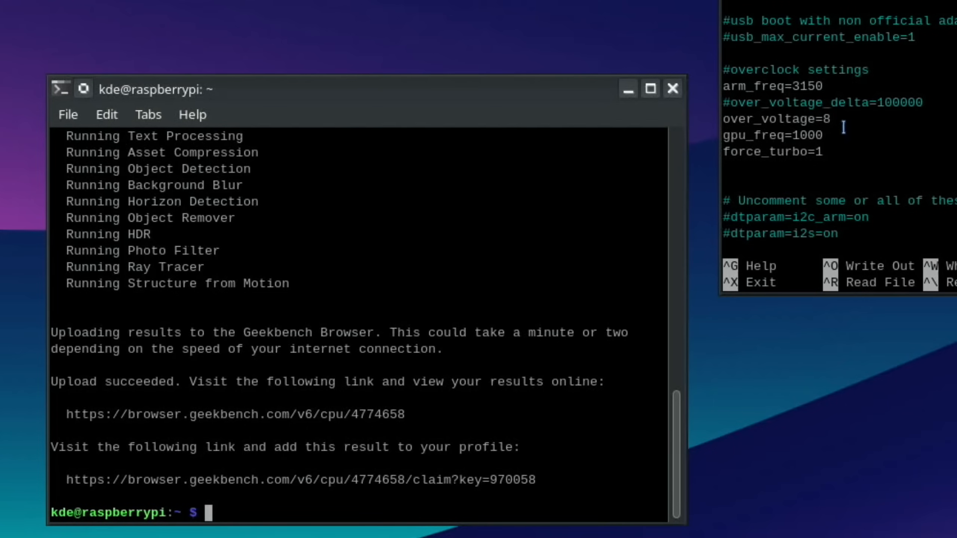
mouse_move(762, 152)
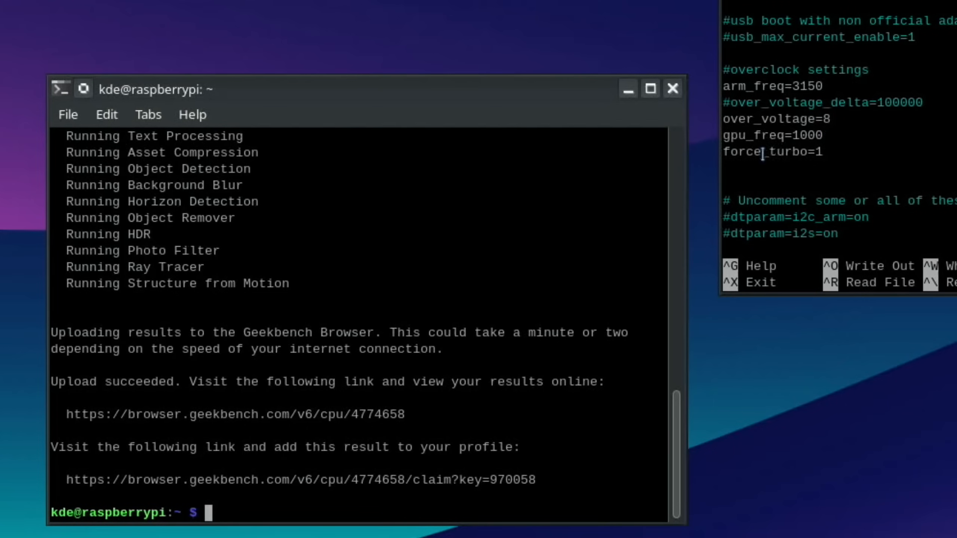
mouse_move(785, 171)
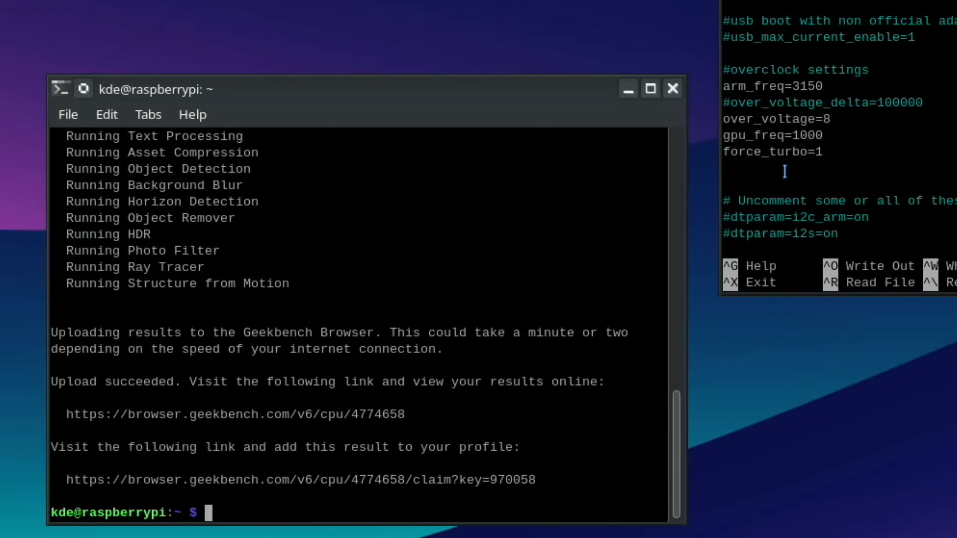
mouse_move(839, 152)
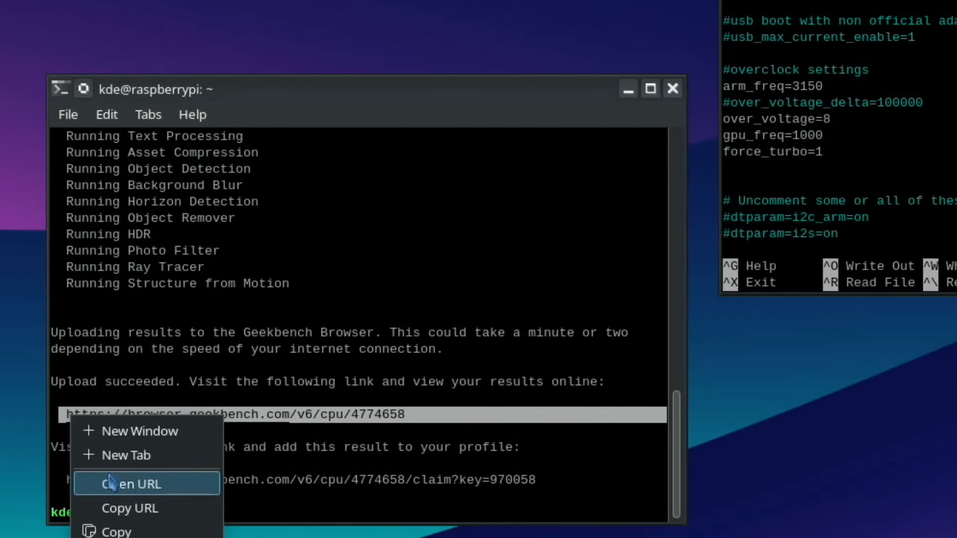
Step: Open the new results link showing 898 single-core and 1656 multi-core scores
left_click(130, 483)
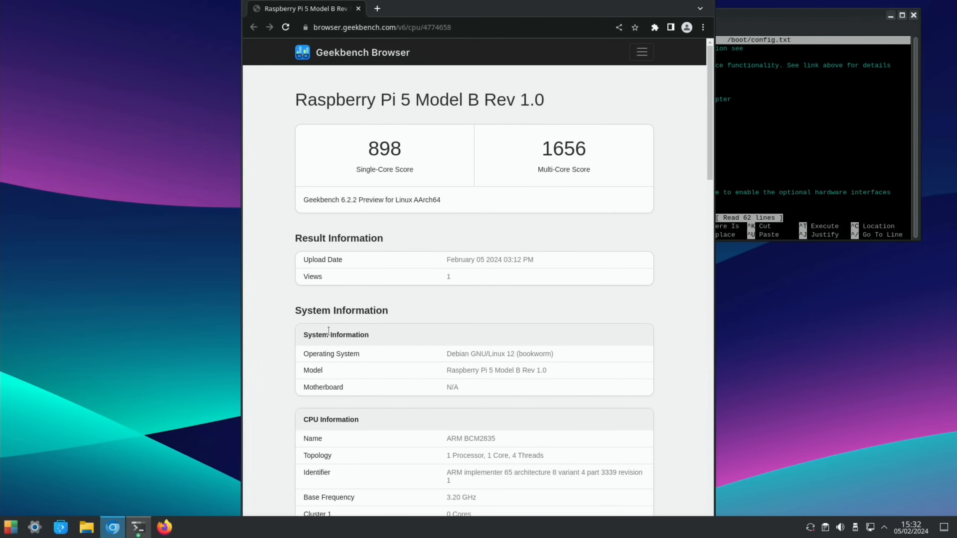
mouse_move(683, 227)
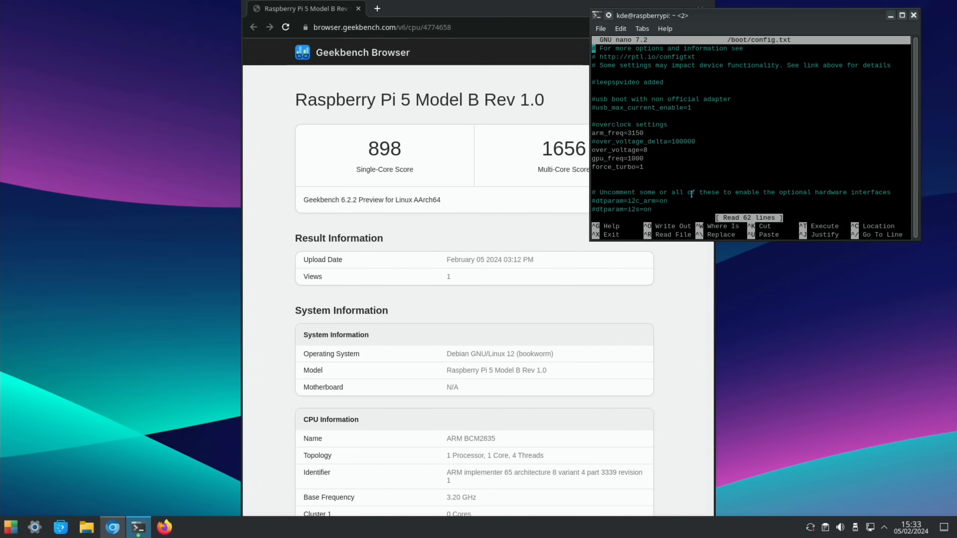
mouse_move(681, 179)
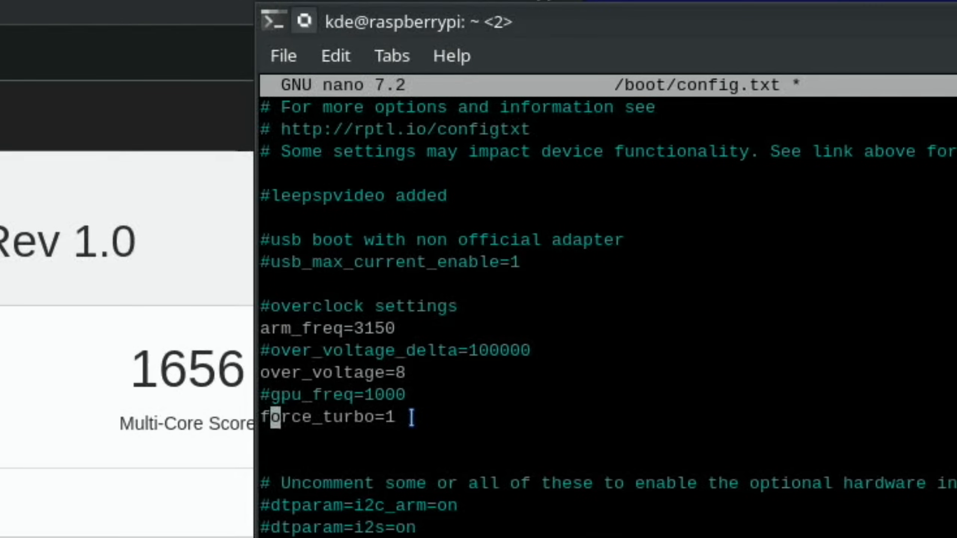
Step: Comment out gpu_freq=1000 and force_turbo=1 with #, exit nano and type reboot
type("#")
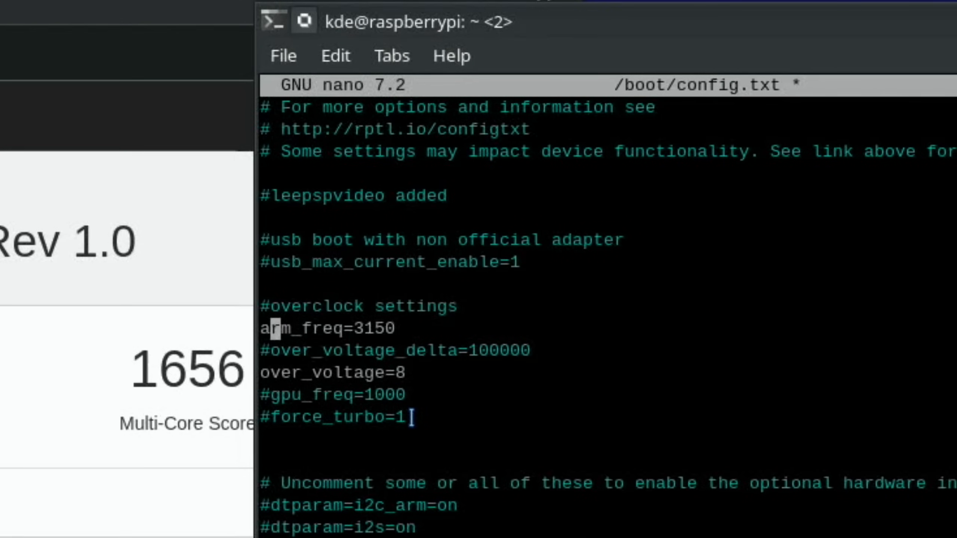
key("ctrl+x")
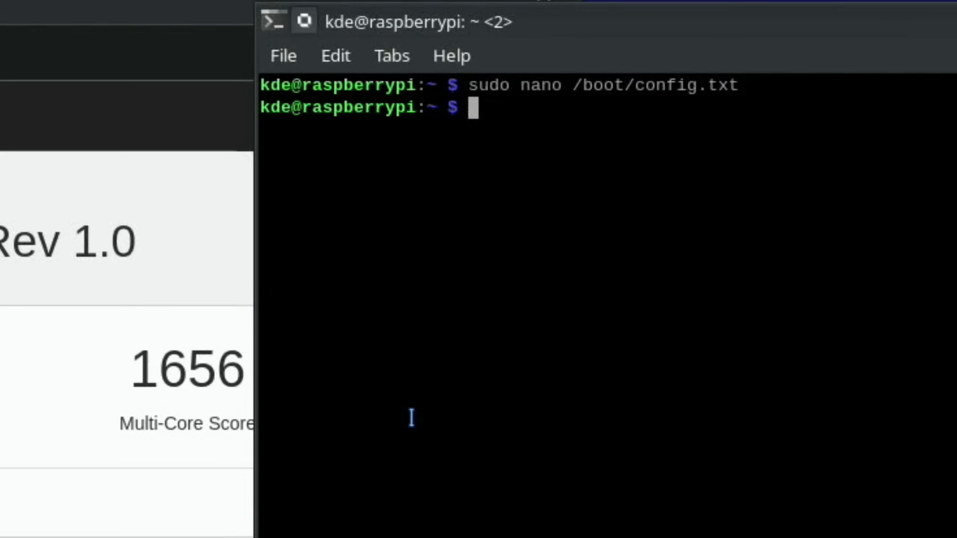
type("re")
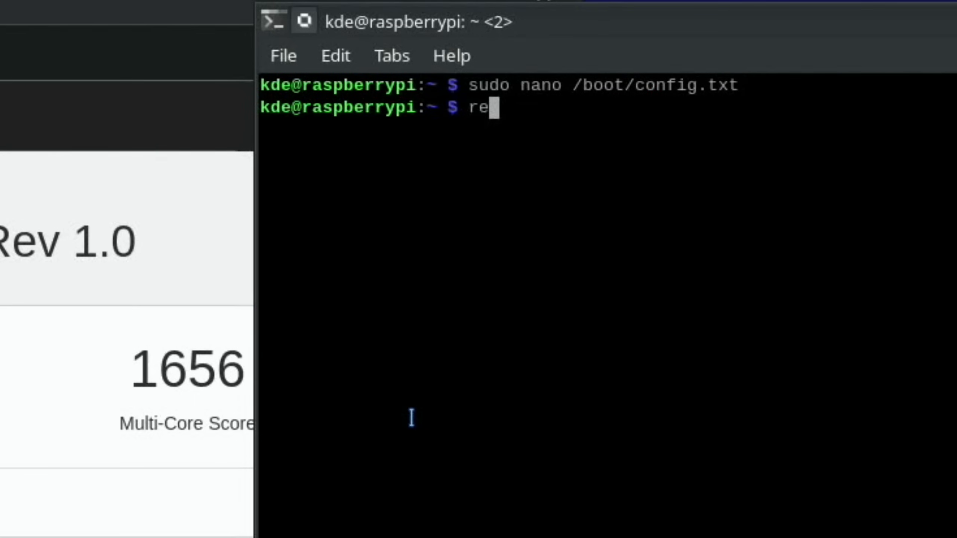
type("boot")
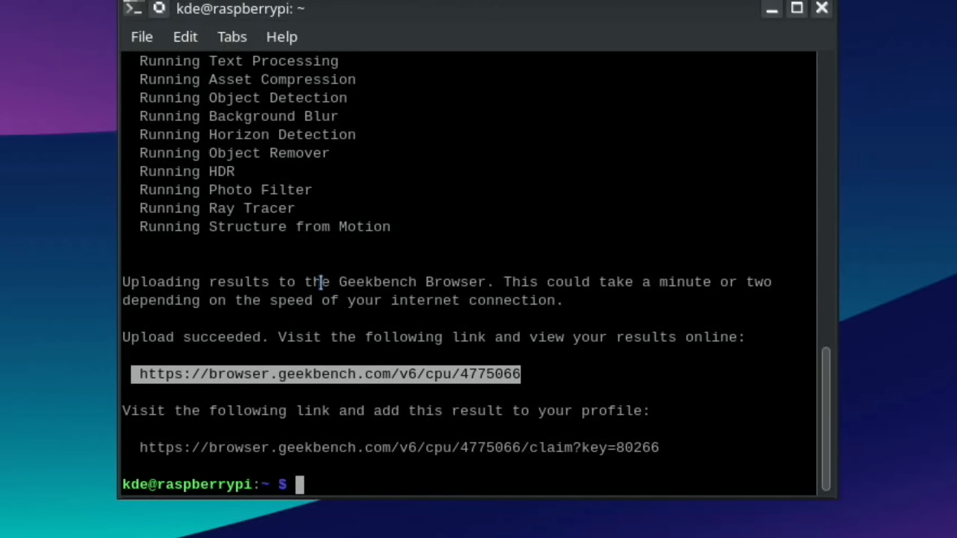
Step: Scroll the Geekbench output to check base frequency, then reopen /boot/config.txt in nano
scroll("up", 3)
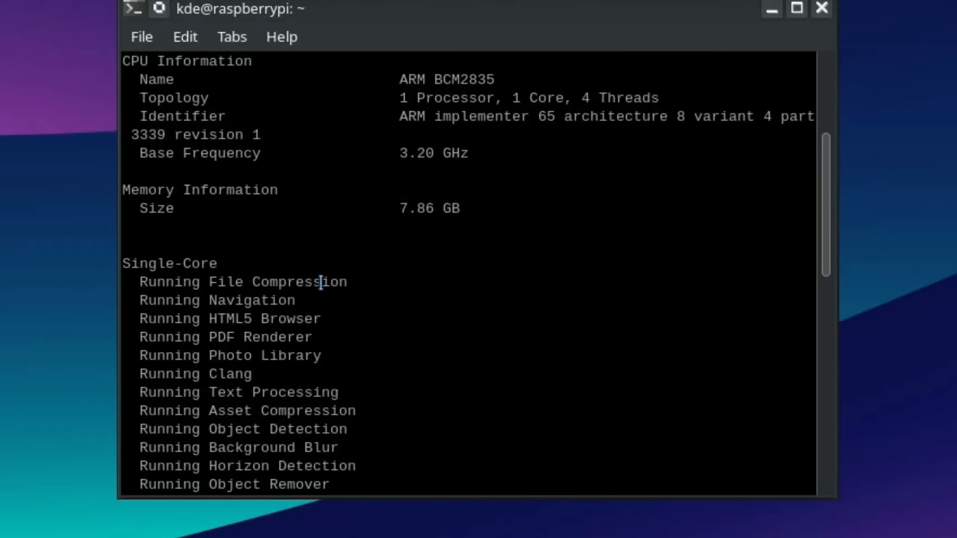
mouse_move(426, 168)
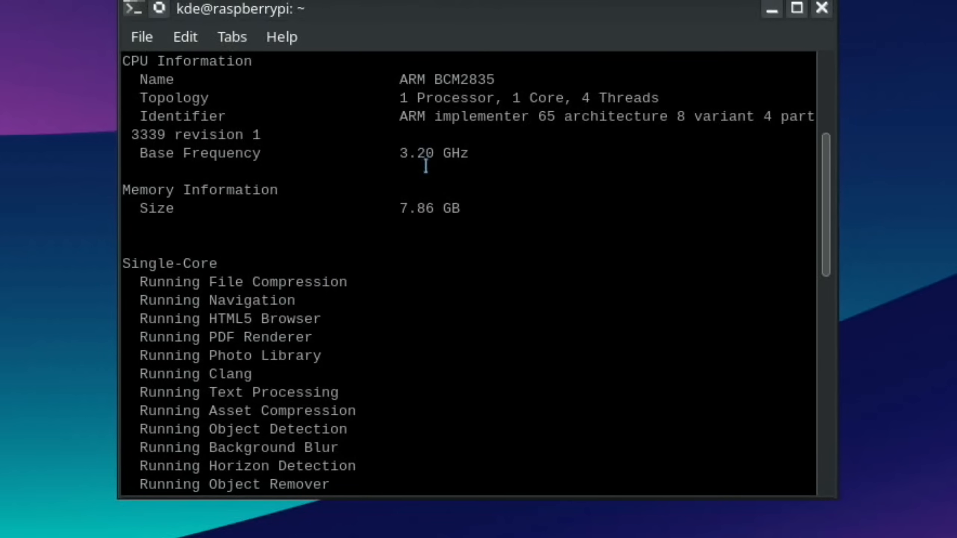
scroll("down", 3)
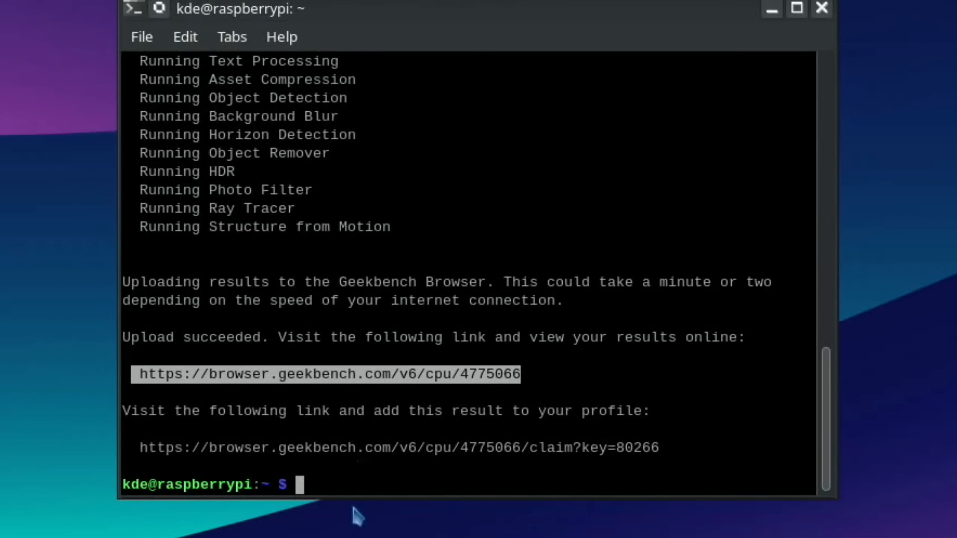
type("sudo nano /boot/config.txt")
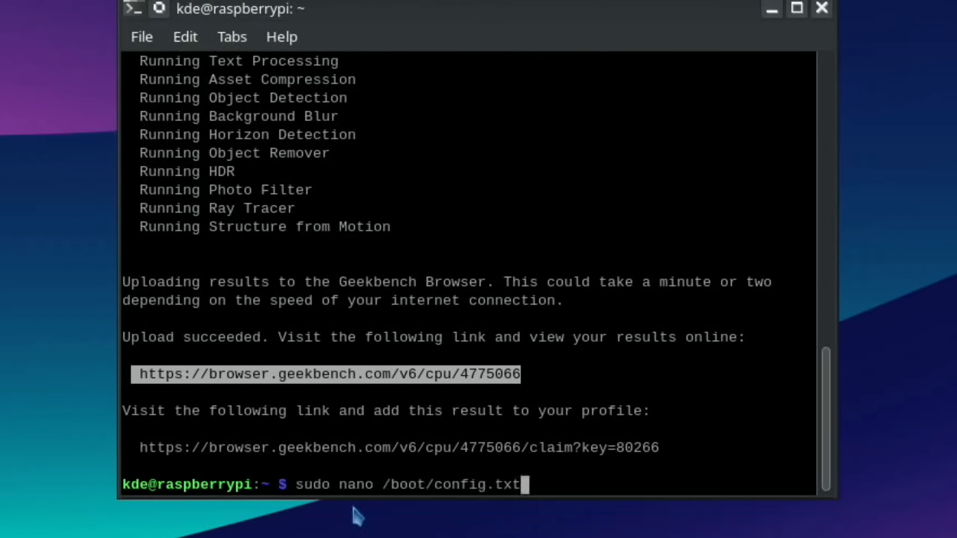
key("Return")
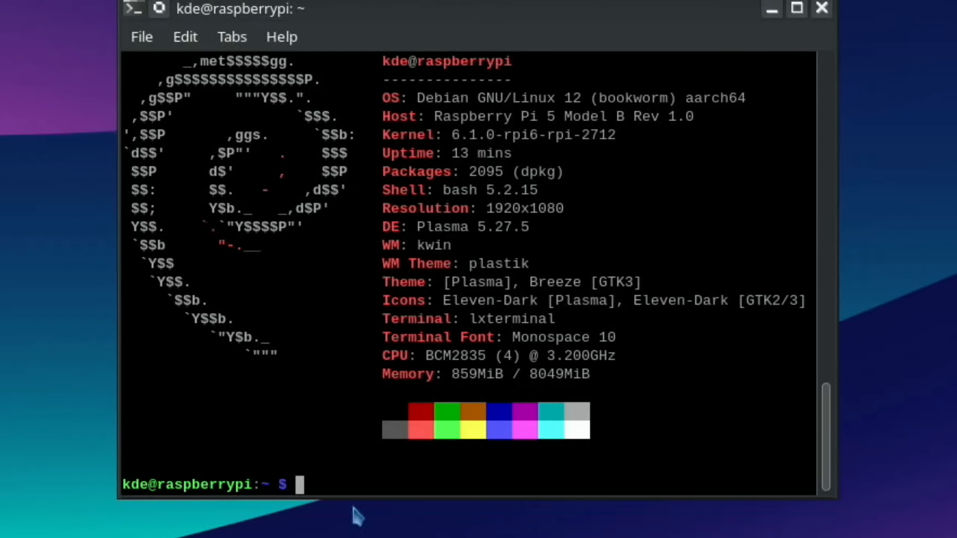